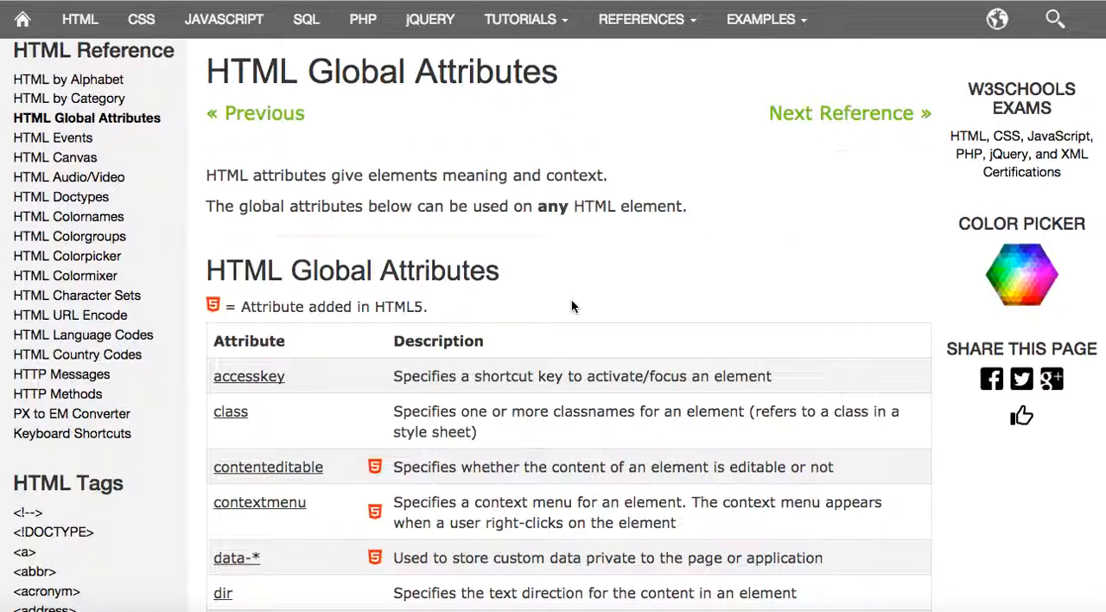
{"action": "mouse_move", "coordinate": [294, 103]}
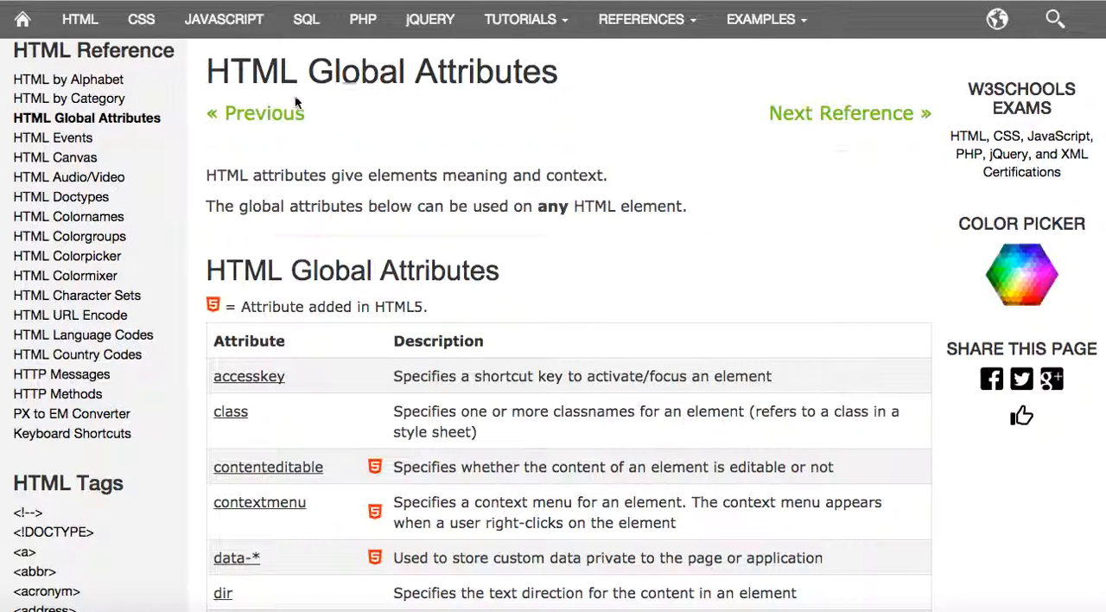
{"action": "mouse_move", "coordinate": [438, 190]}
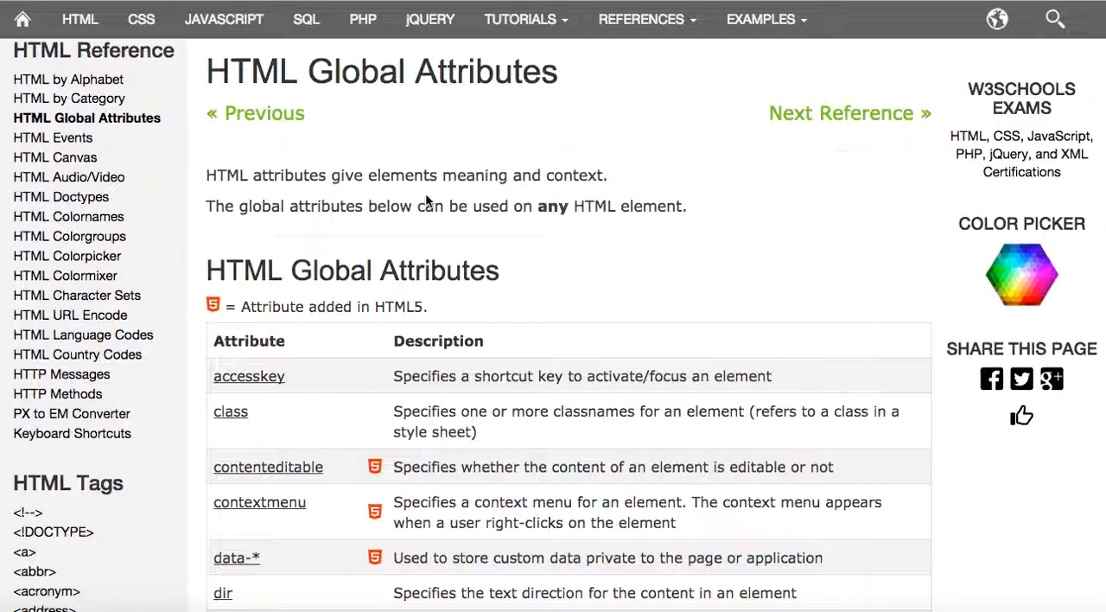
{"action": "mouse_move", "coordinate": [601, 223]}
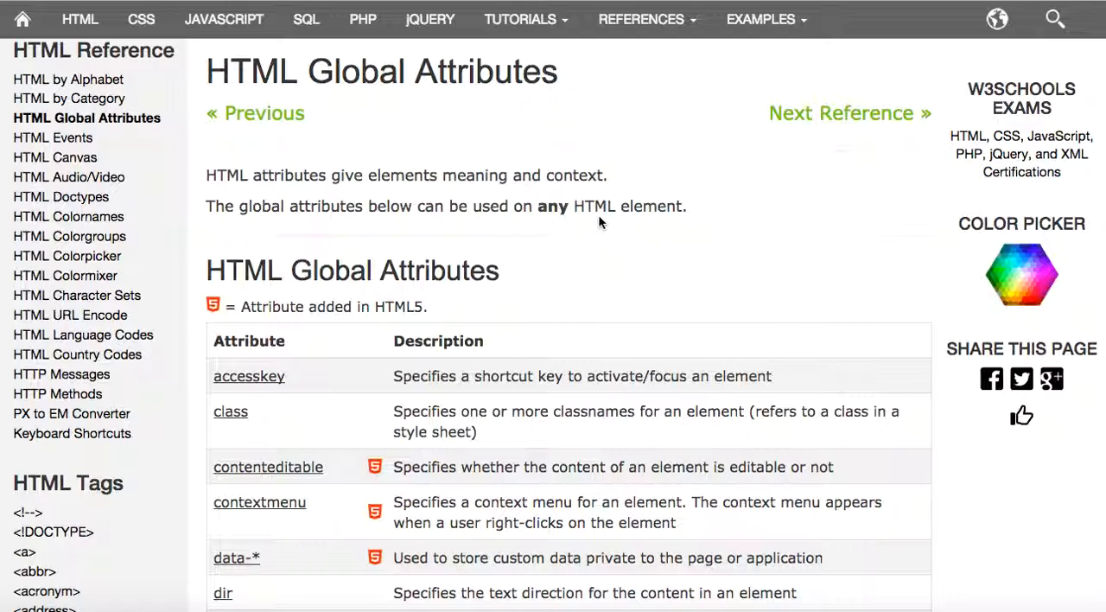
Open the accesskey attribute page and run its example in the Tryit Editor.
{"action": "scroll", "scroll_direction": "down", "scroll_amount": 3}
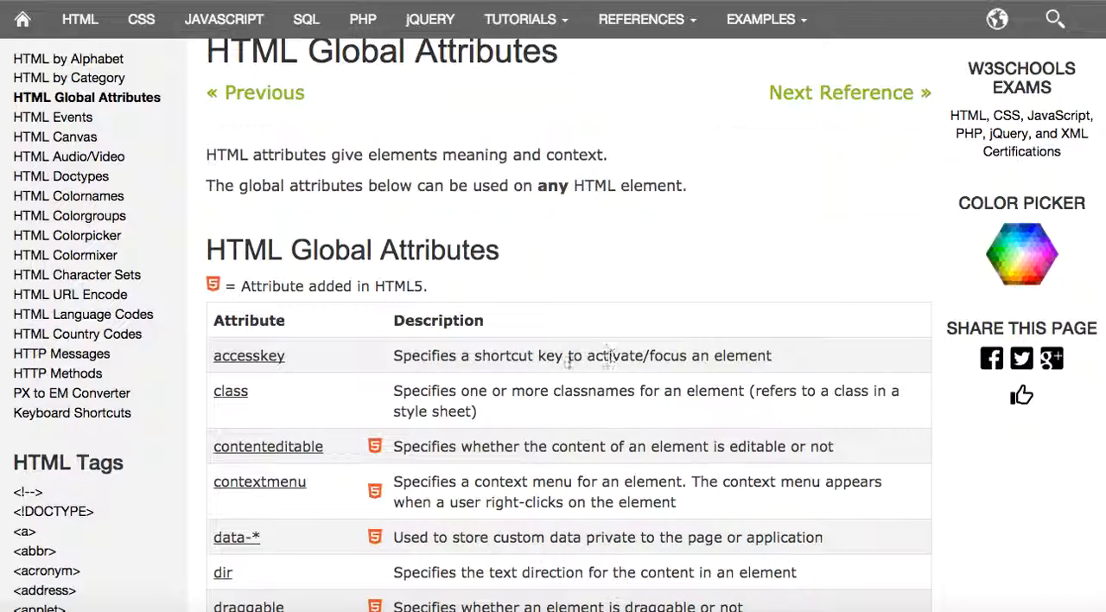
{"action": "left_click", "coordinate": [248, 356]}
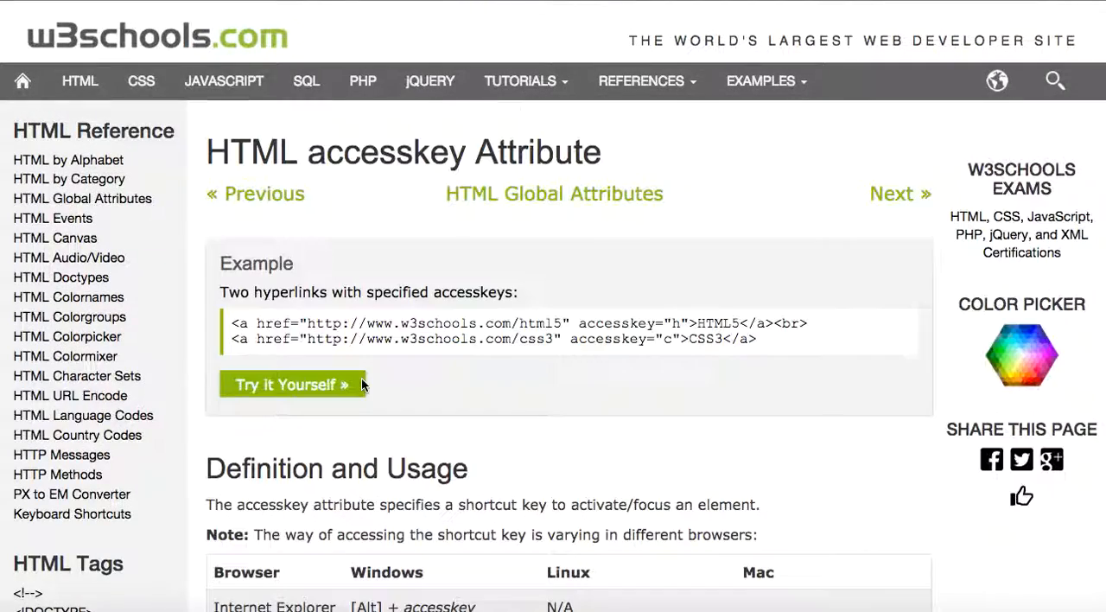
{"action": "scroll", "scroll_direction": "down", "scroll_amount": 3}
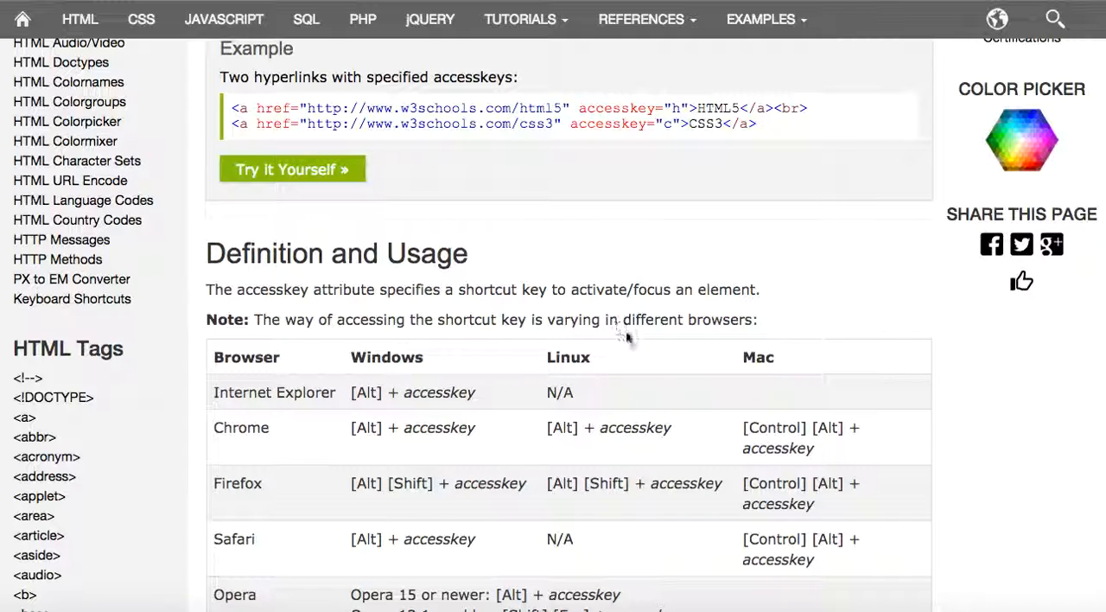
{"action": "scroll", "scroll_direction": "down", "scroll_amount": 3}
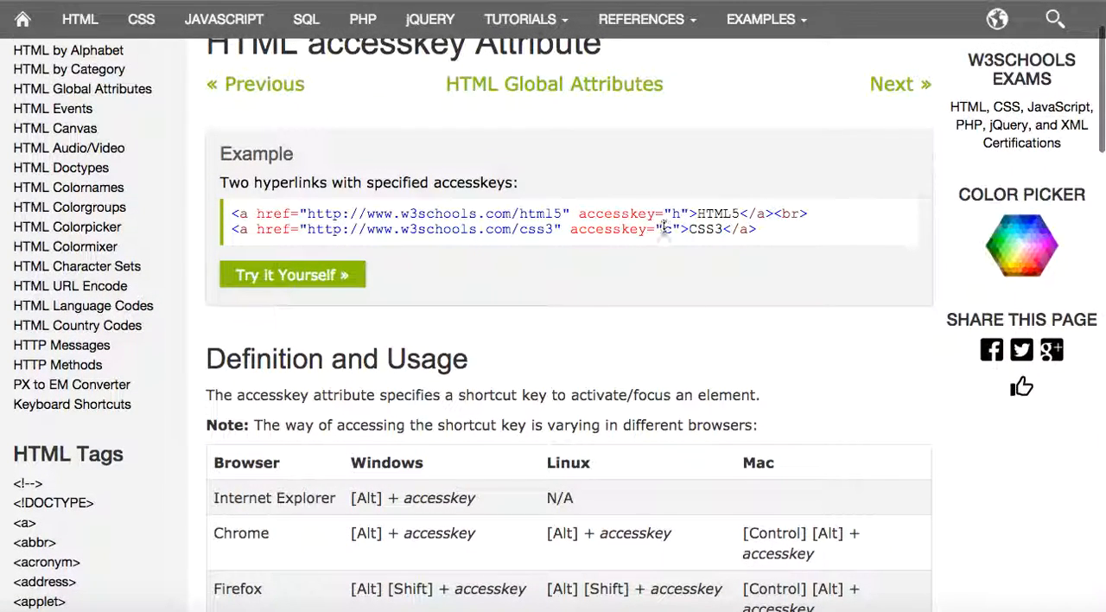
{"action": "left_click", "coordinate": [292, 274]}
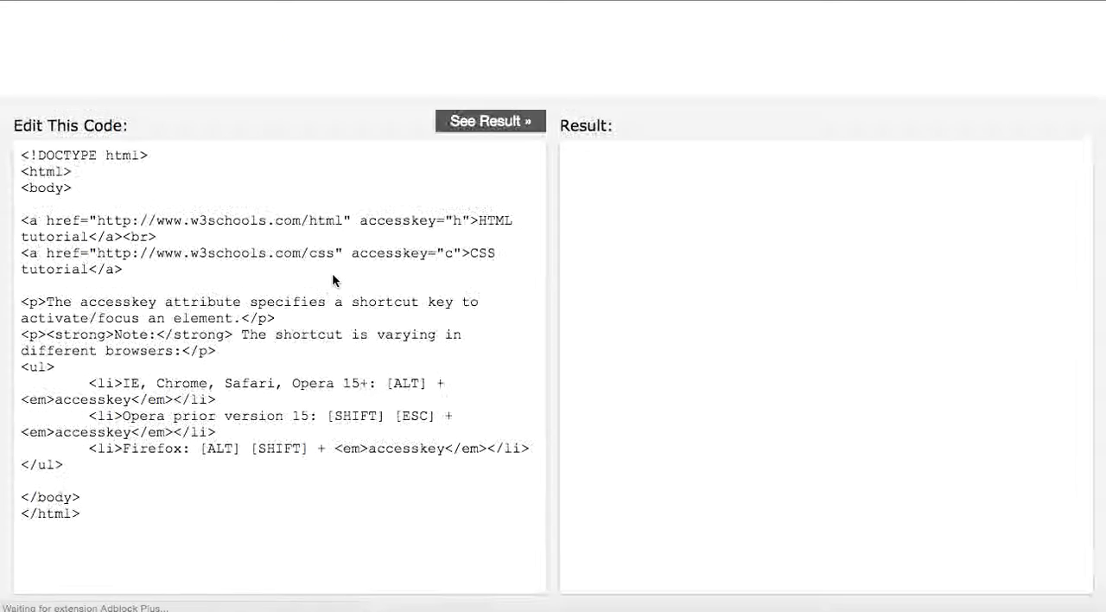
Follow the HTML tutorial and CSS tutorial links in the result, then return to accesskey.
{"action": "left_click", "coordinate": [490, 120]}
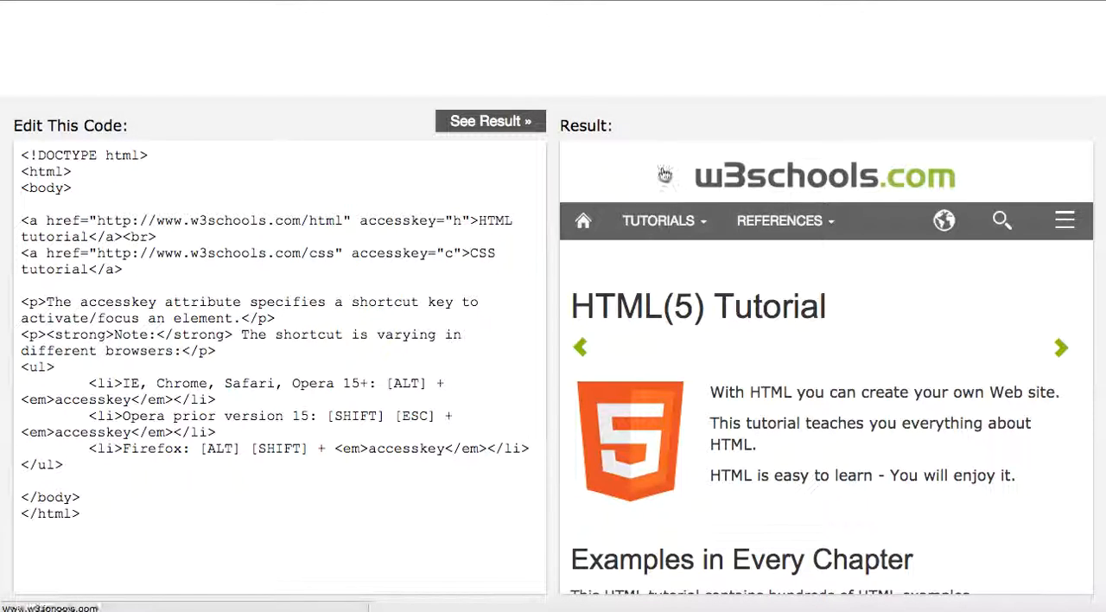
{"action": "left_click", "coordinate": [490, 120]}
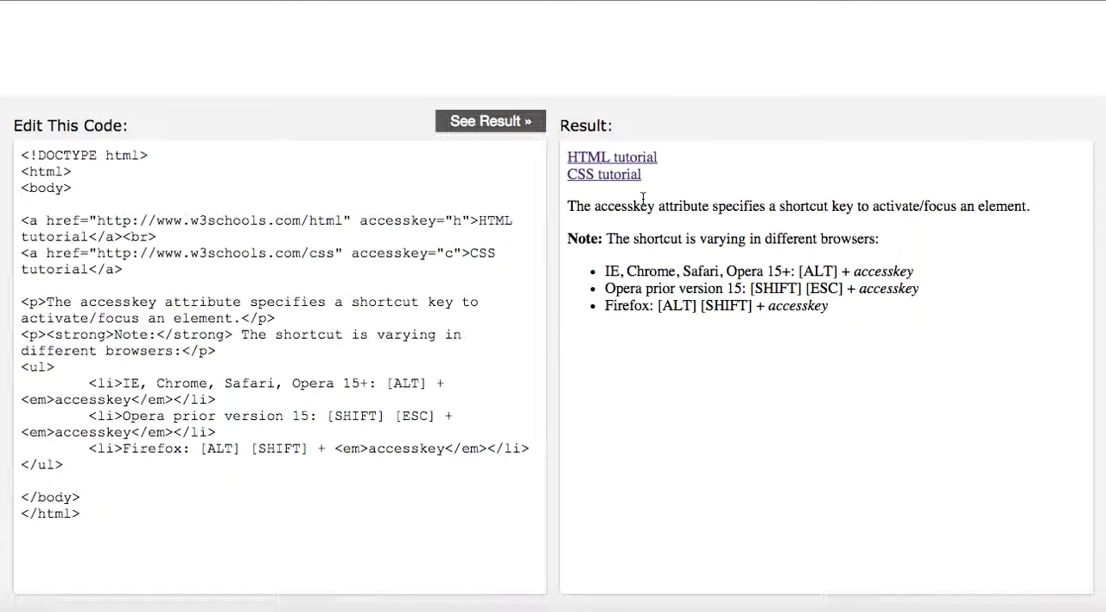
{"action": "left_click", "coordinate": [603, 174]}
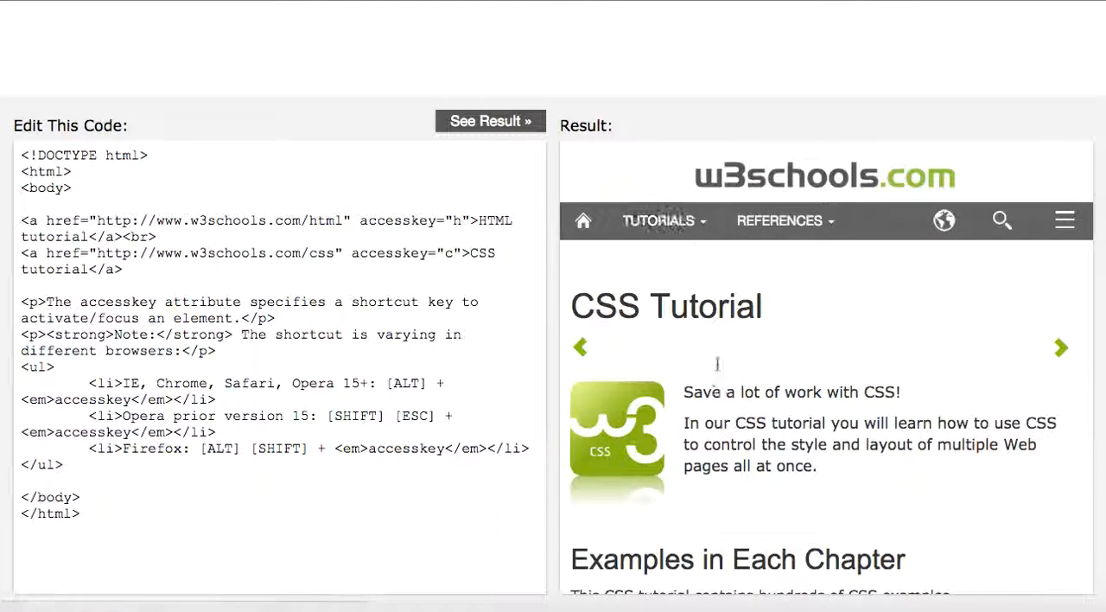
{"action": "left_click", "coordinate": [490, 121]}
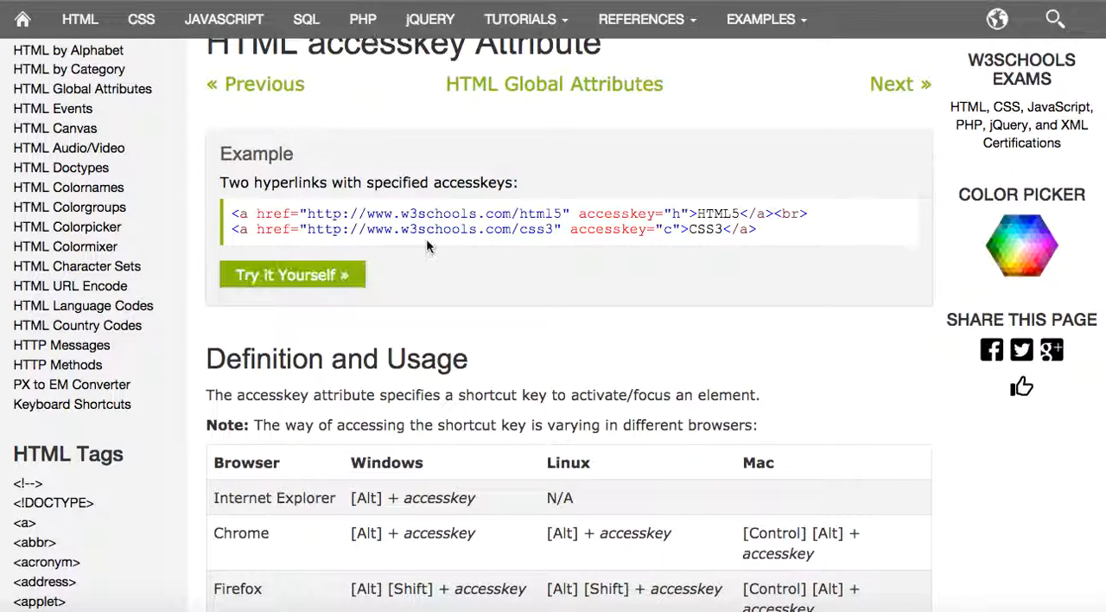
Open the class page, run its styled header and paragraph example, and return to the table.
{"action": "left_click", "coordinate": [553, 84]}
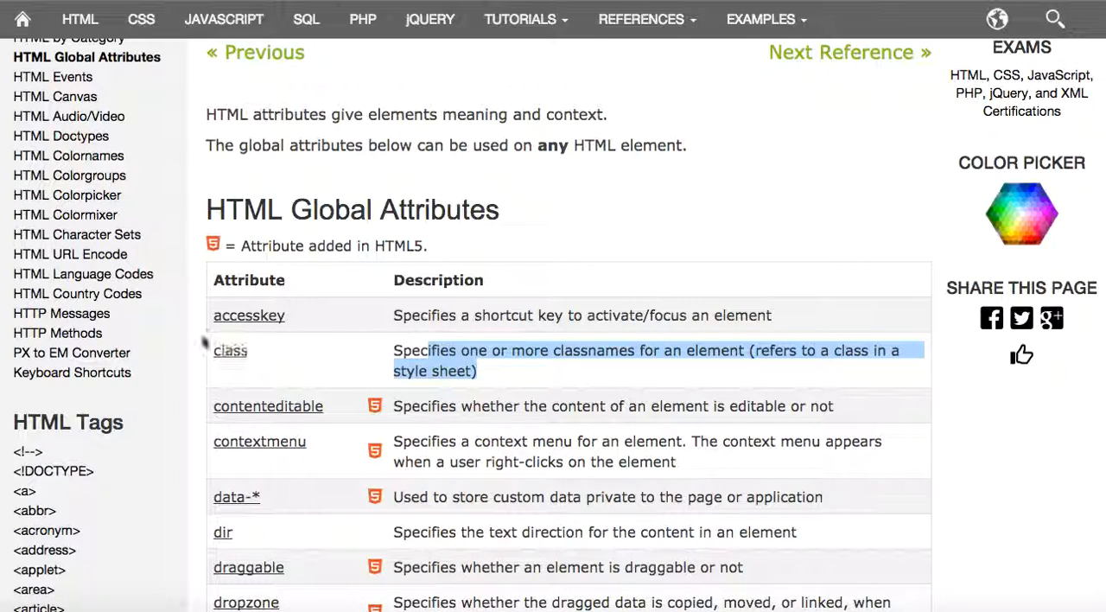
{"action": "left_click", "coordinate": [230, 351]}
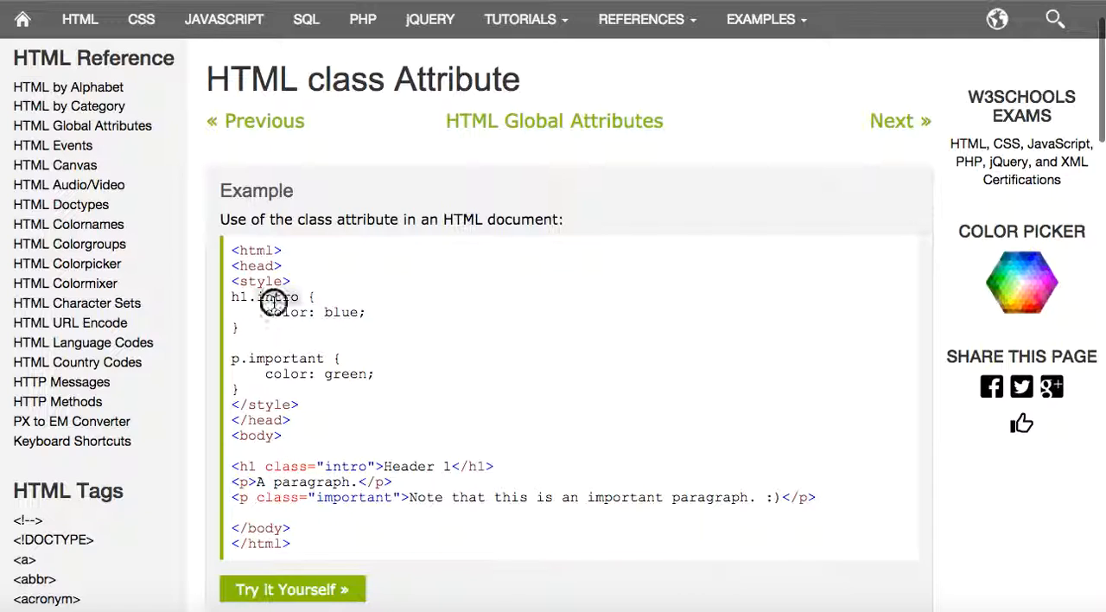
{"action": "left_click", "coordinate": [292, 589]}
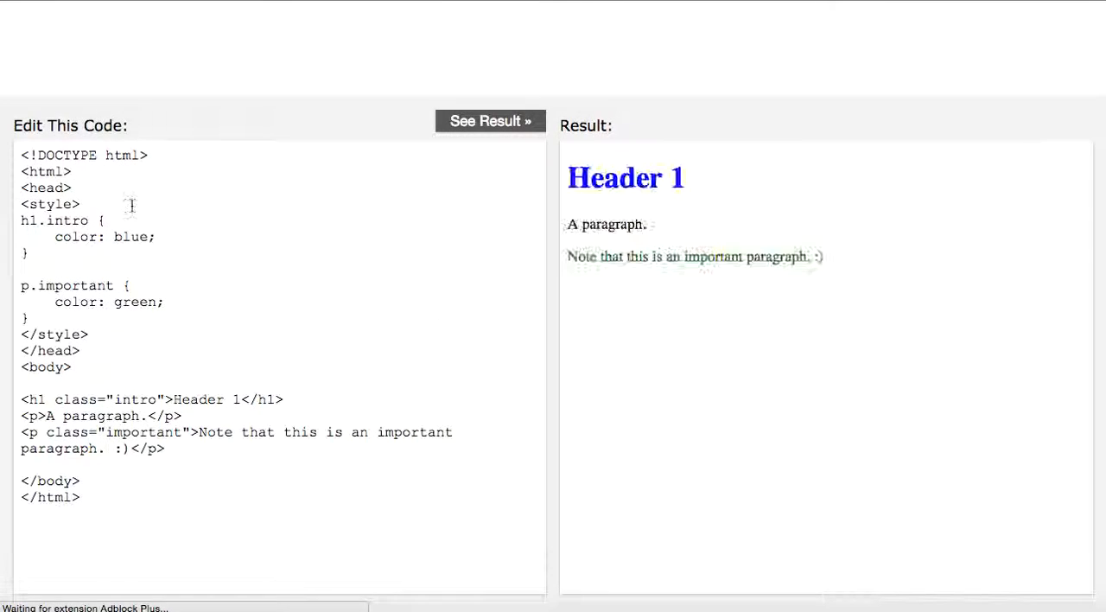
{"action": "left_click_drag", "start_coordinate": [21, 219], "coordinate": [26, 318]}
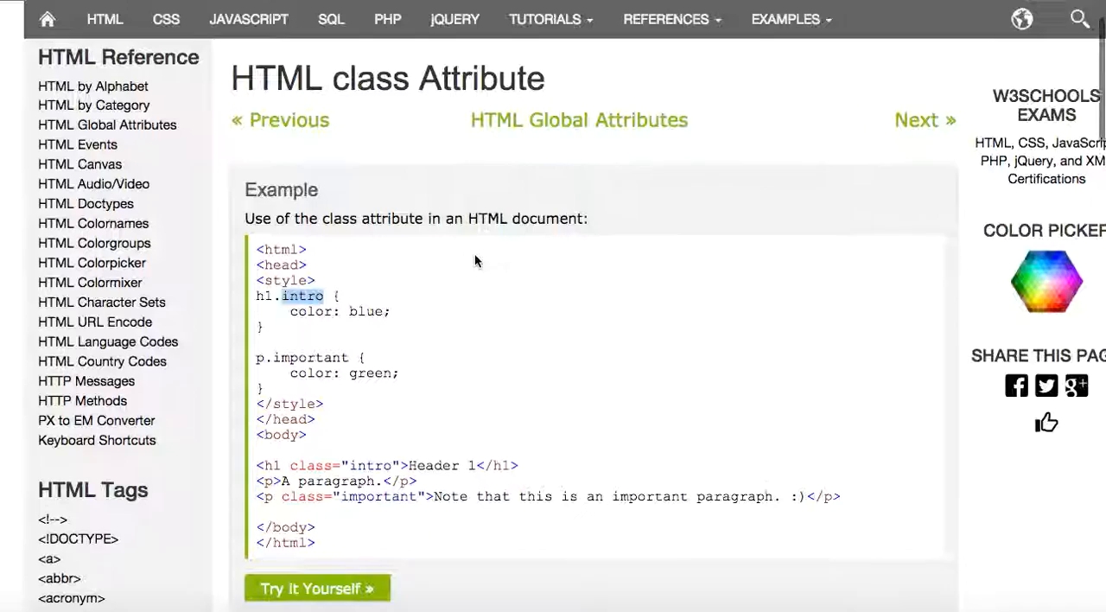
{"action": "left_click", "coordinate": [578, 119]}
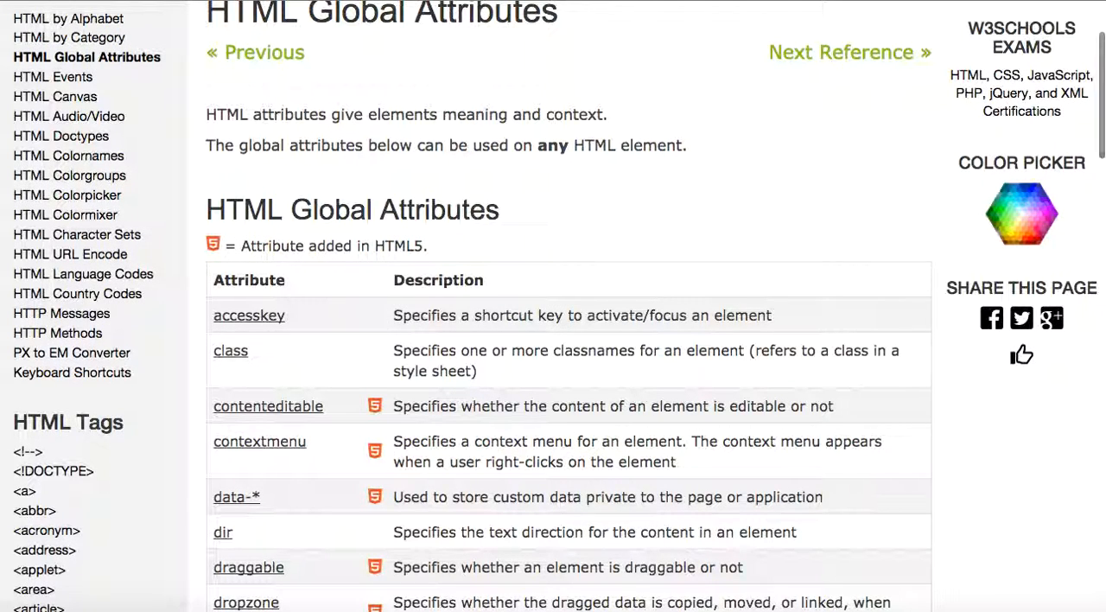
{"action": "mouse_move", "coordinate": [292, 416]}
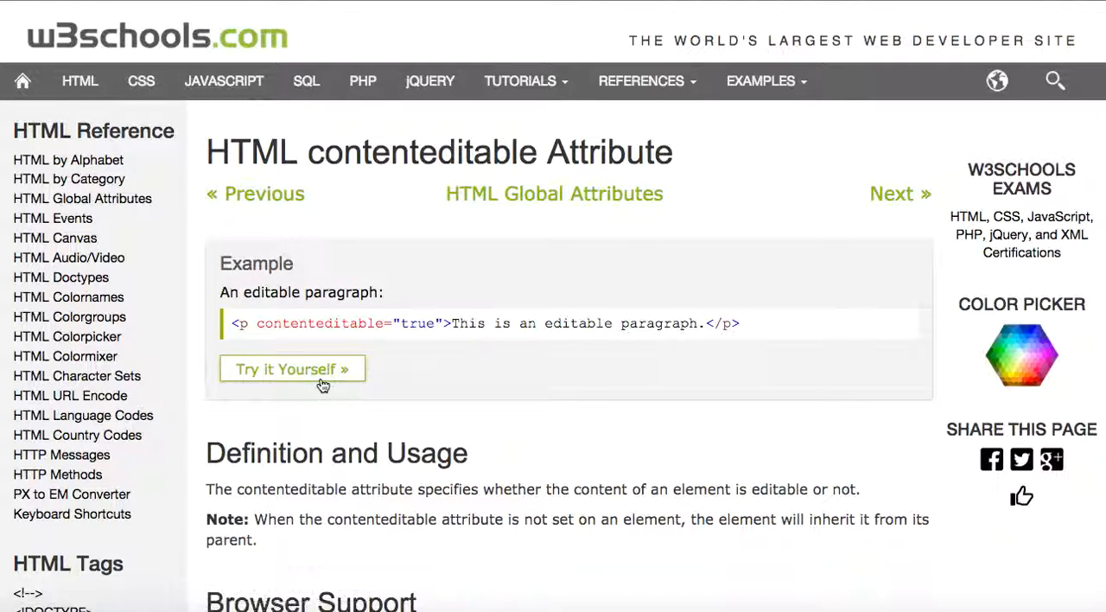
Run the contenteditable example and edit the paragraph shown in its result.
{"action": "left_click", "coordinate": [292, 368]}
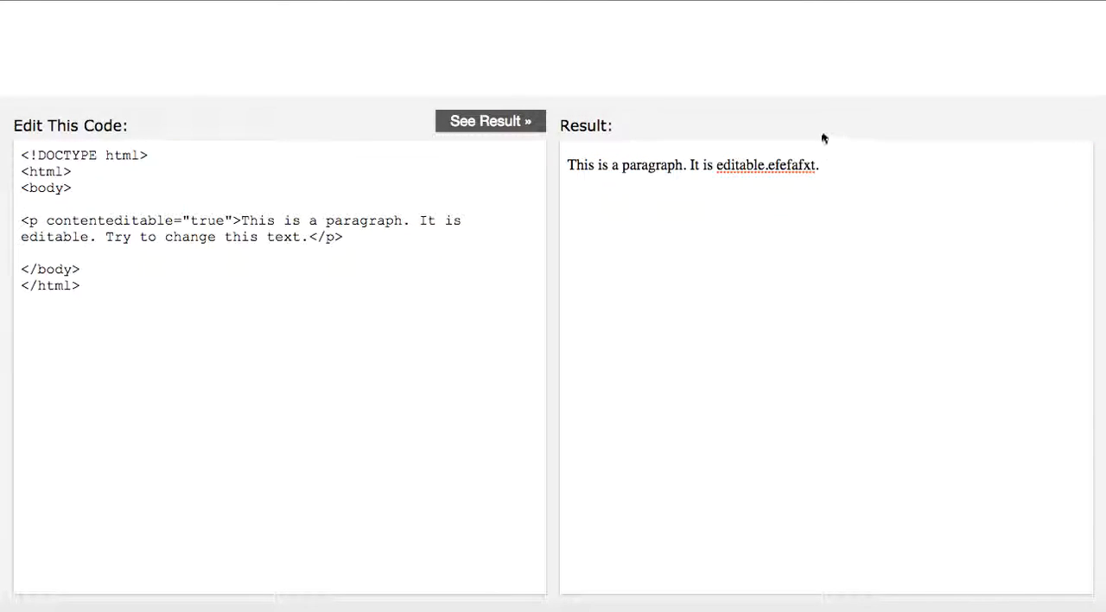
{"action": "left_click", "coordinate": [491, 120]}
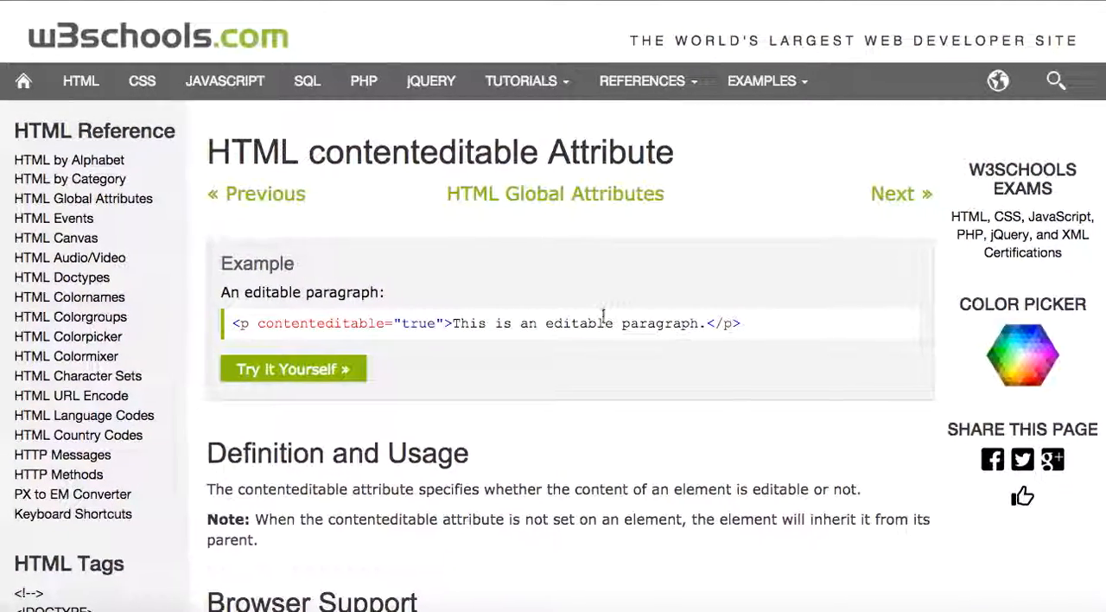
Open the contextmenu attribute page and run its example showing the yellow box.
{"action": "scroll", "scroll_direction": "down", "scroll_amount": 3}
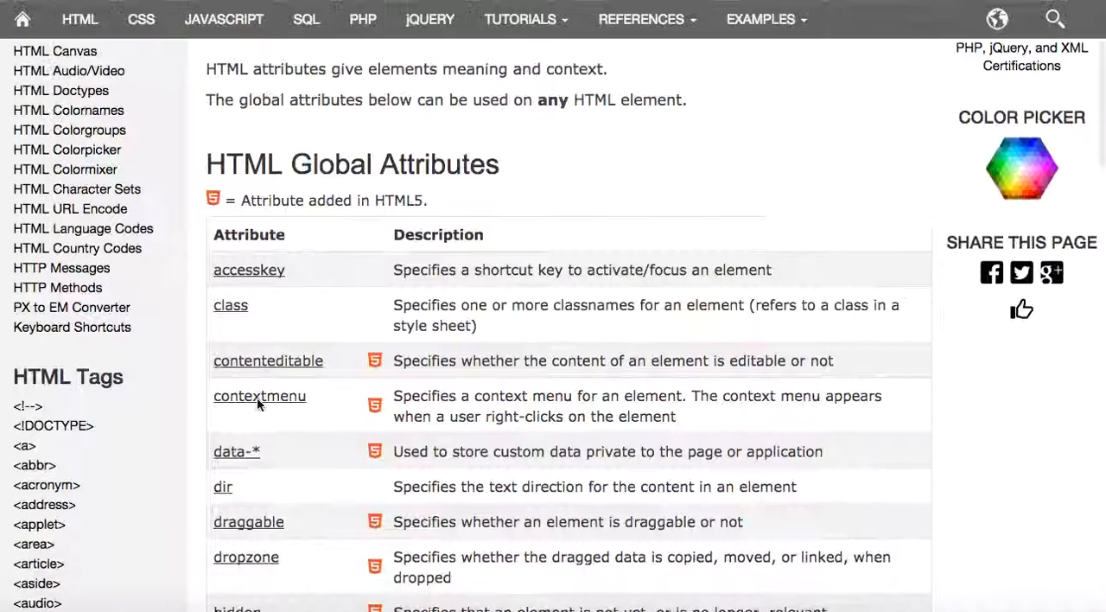
{"action": "scroll", "scroll_direction": "down", "scroll_amount": 3}
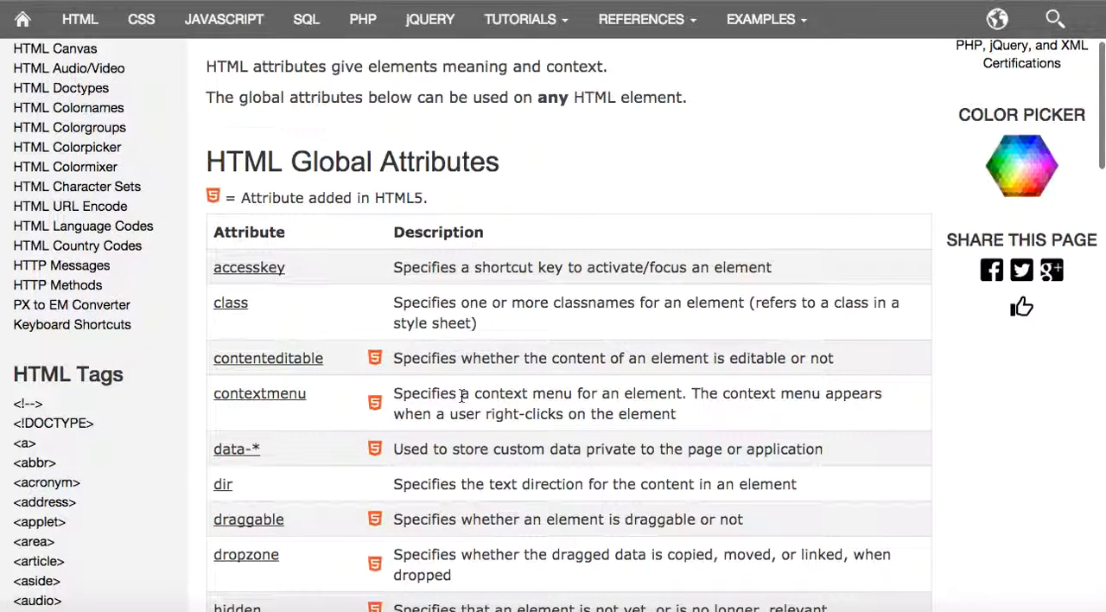
{"action": "mouse_move", "coordinate": [634, 410]}
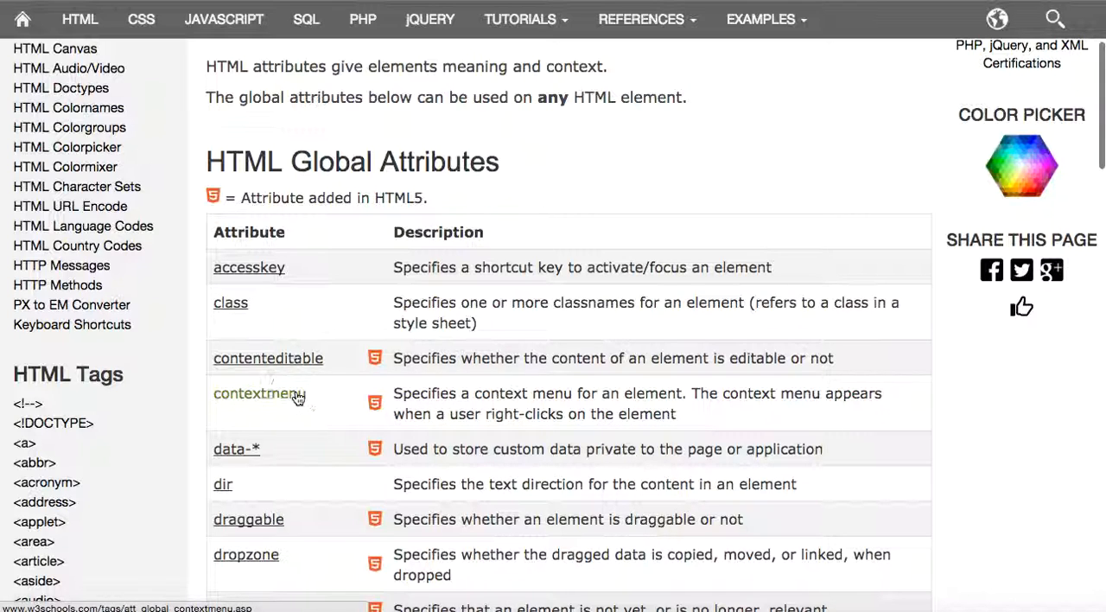
{"action": "left_click", "coordinate": [251, 393]}
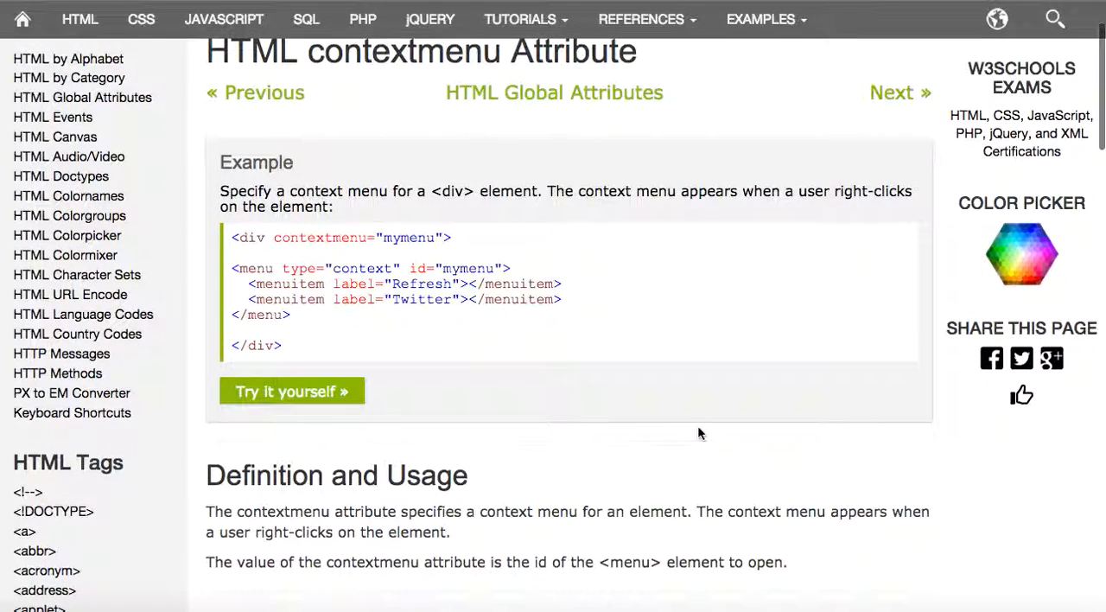
{"action": "left_click", "coordinate": [291, 391]}
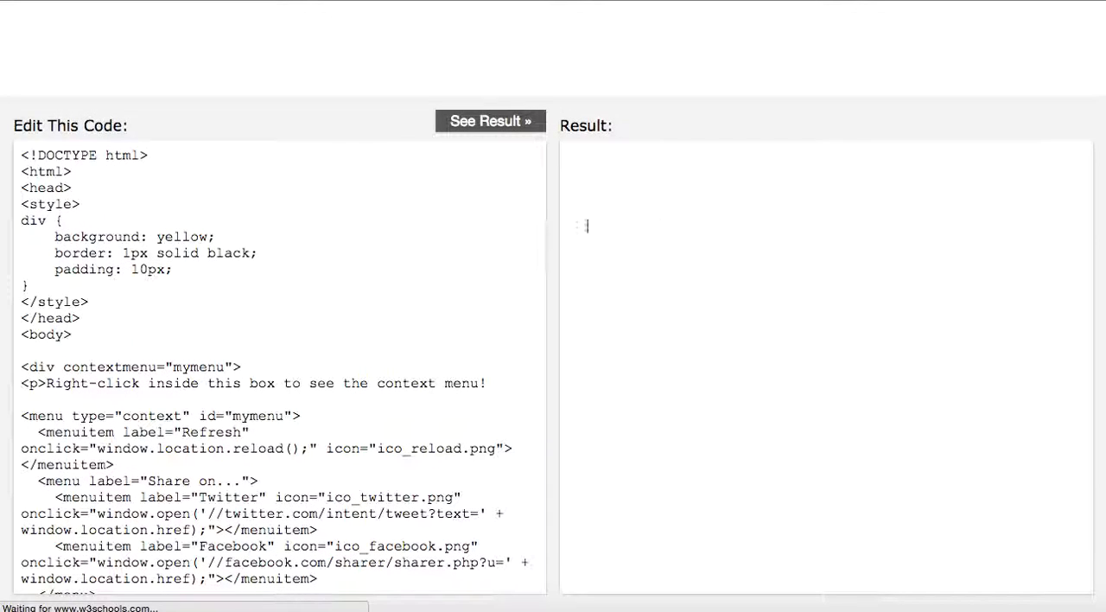
{"action": "left_click", "coordinate": [490, 120]}
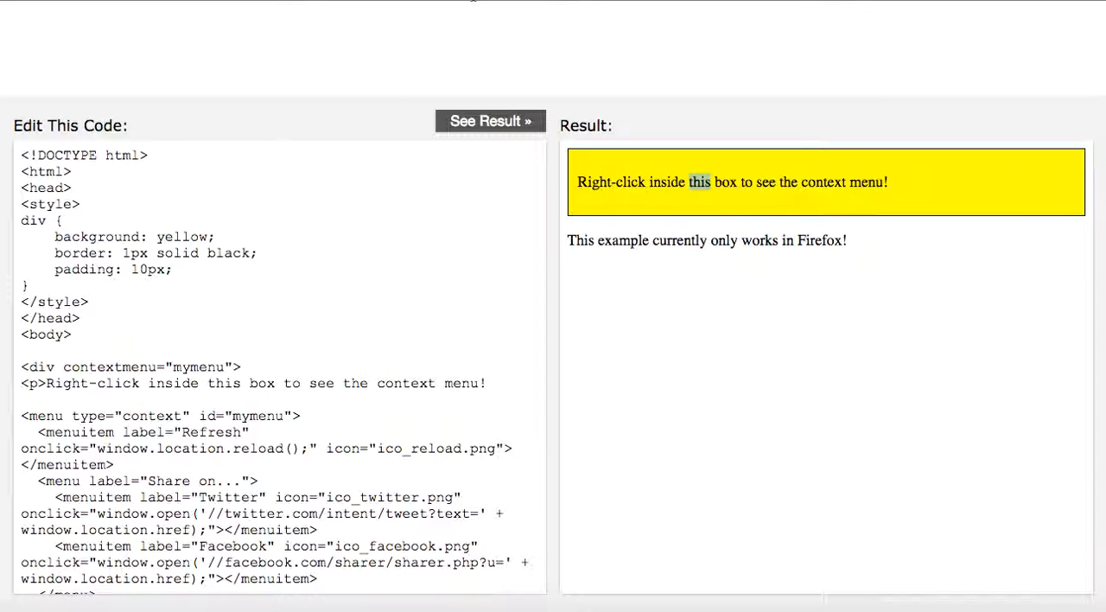
{"action": "scroll", "scroll_direction": "down", "scroll_amount": 3}
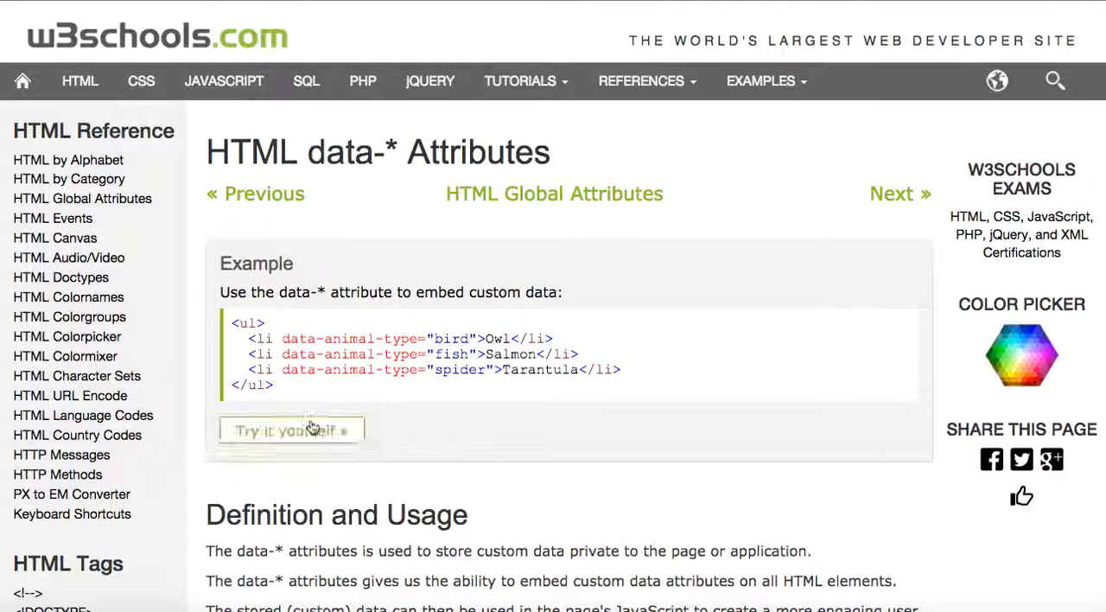
{"action": "left_click", "coordinate": [292, 429]}
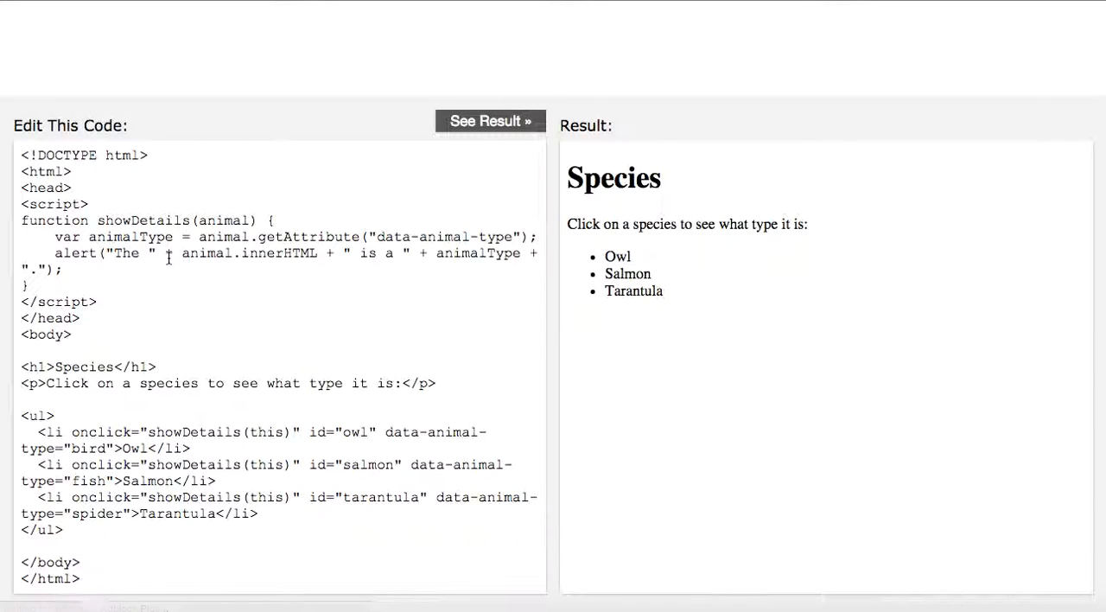
{"action": "left_click_drag", "start_coordinate": [20, 220], "coordinate": [62, 269]}
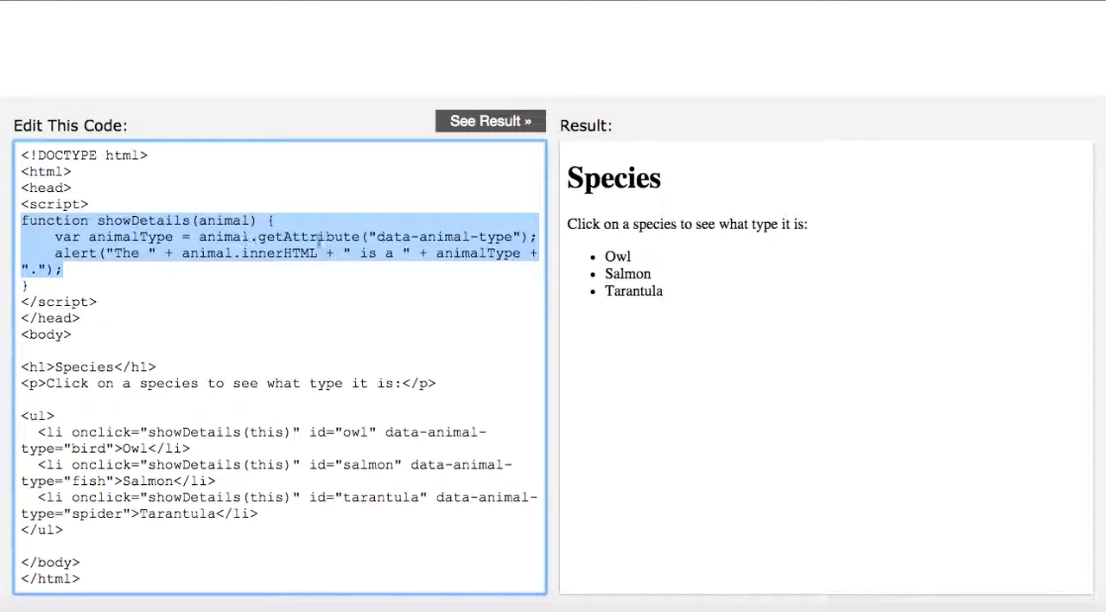
{"action": "mouse_move", "coordinate": [465, 353]}
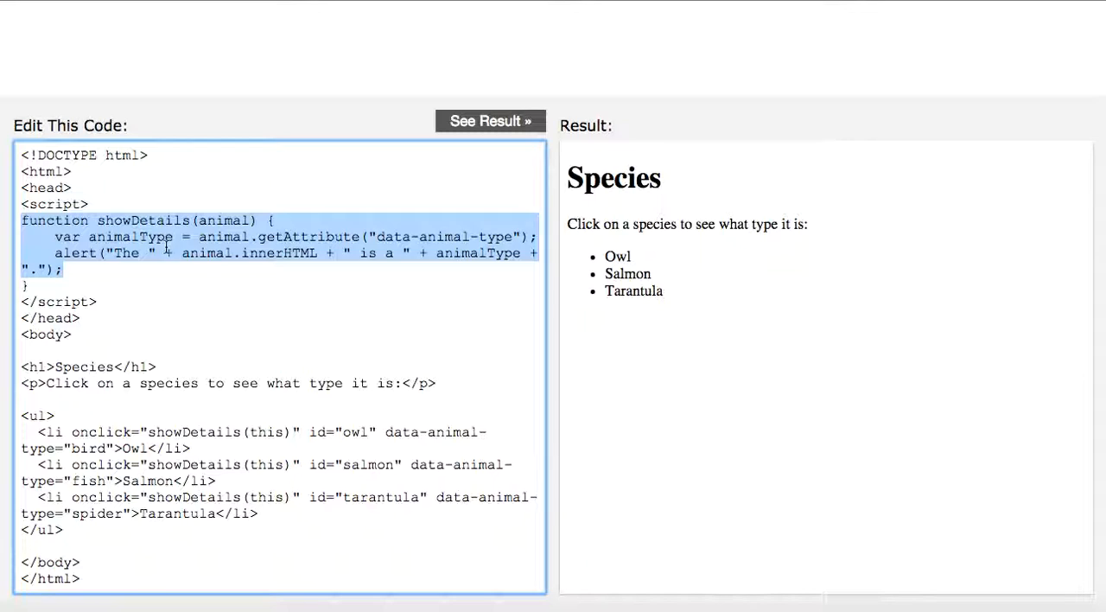
{"action": "mouse_move", "coordinate": [349, 255]}
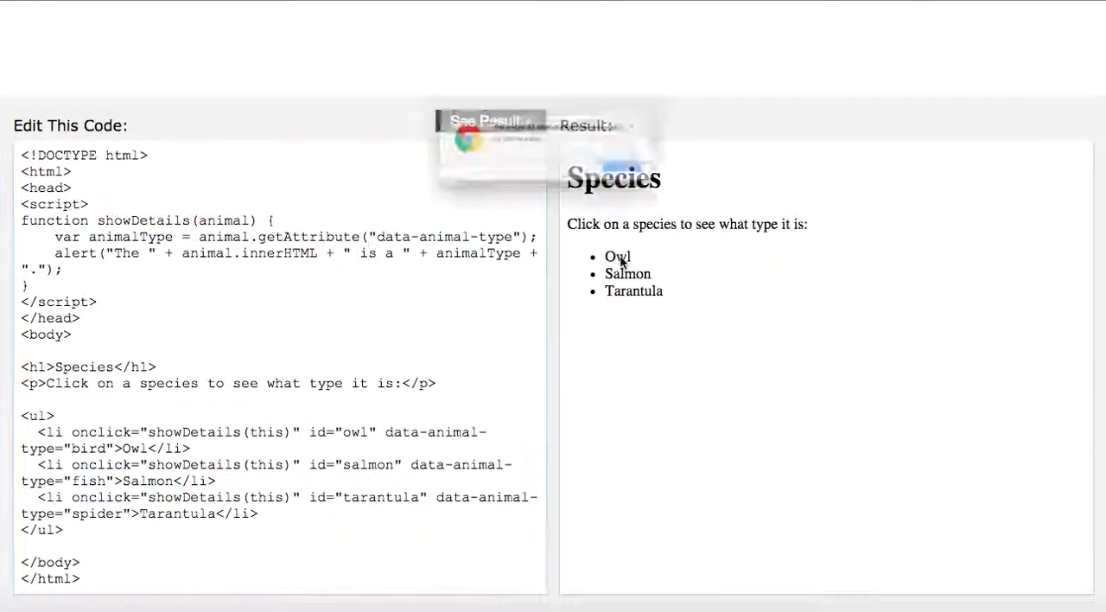
{"action": "left_click", "coordinate": [615, 255]}
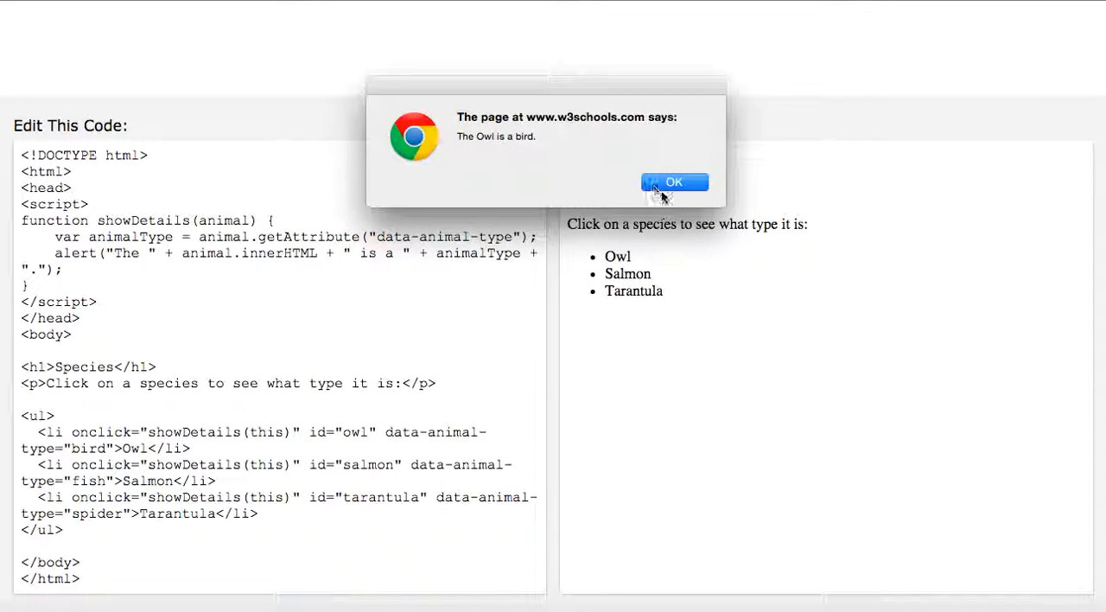
{"action": "left_click", "coordinate": [675, 183]}
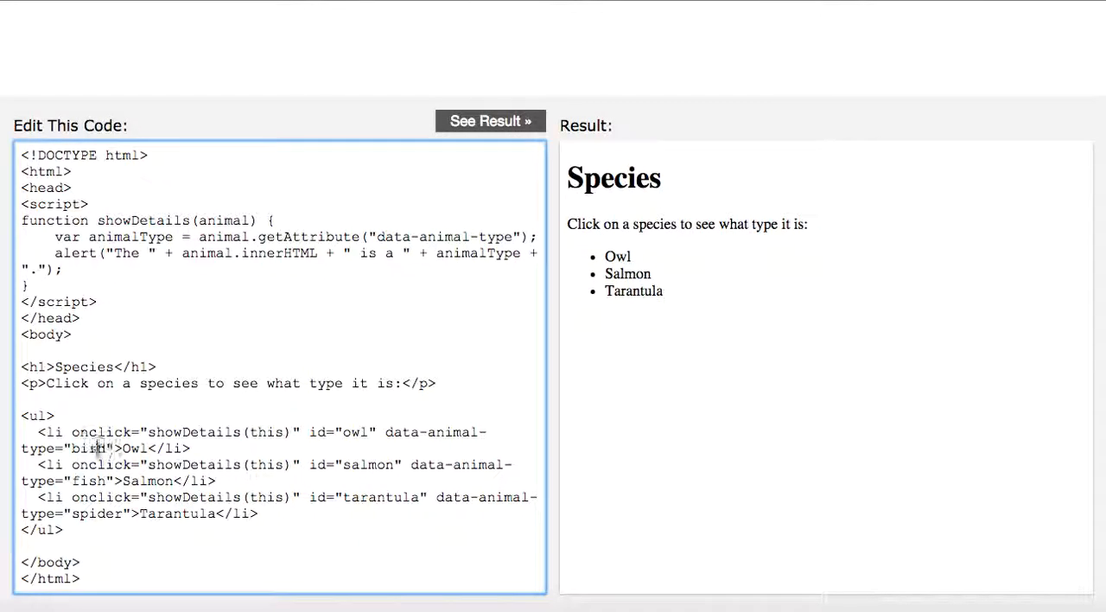
{"action": "double_click", "coordinate": [89, 449]}
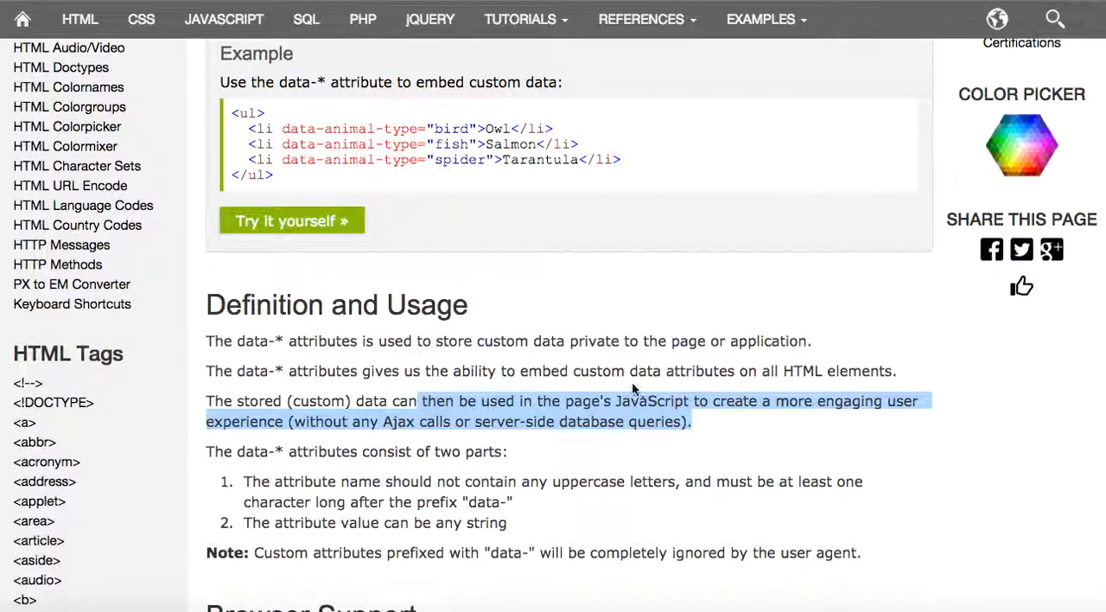
{"action": "mouse_move", "coordinate": [747, 423]}
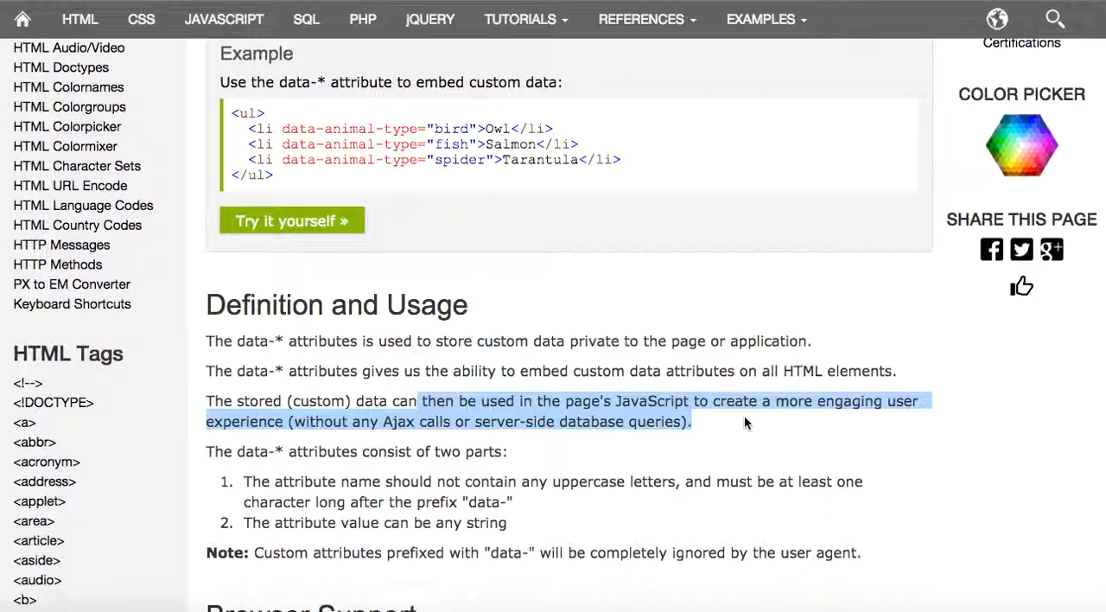
Scroll the data-* page down to the two-part naming rules and Browser Support.
{"action": "scroll", "scroll_direction": "down", "scroll_amount": 3}
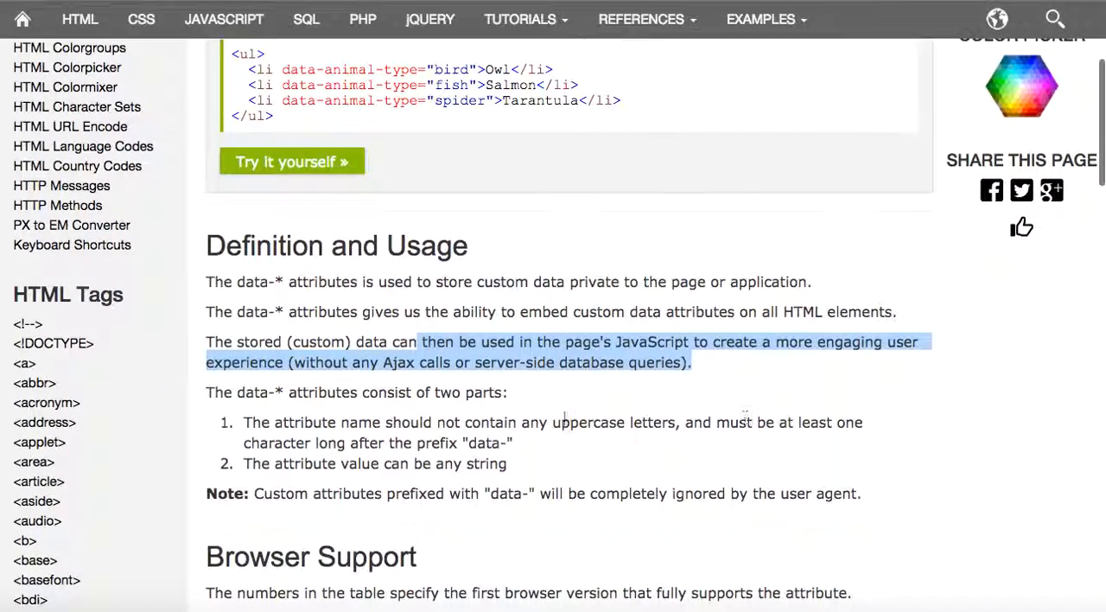
{"action": "scroll", "scroll_direction": "down", "scroll_amount": 3}
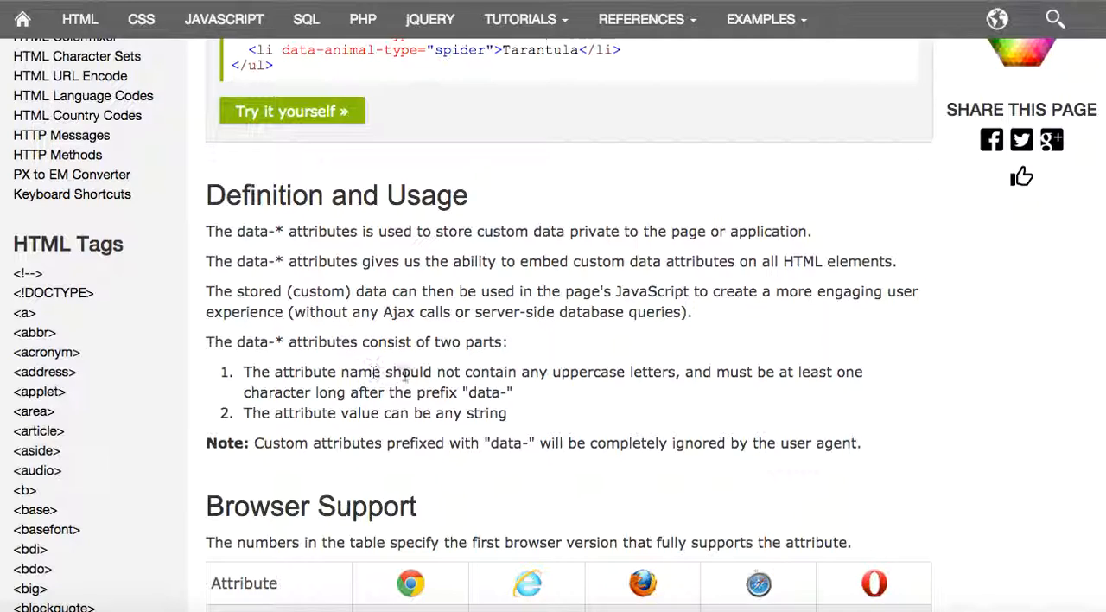
{"action": "mouse_move", "coordinate": [603, 379]}
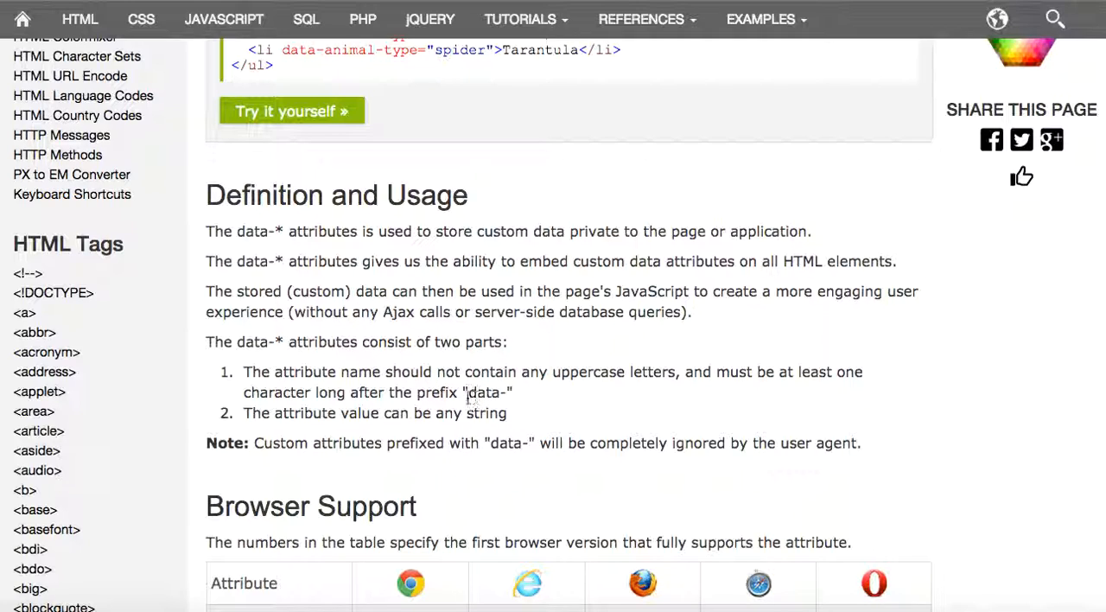
{"action": "mouse_move", "coordinate": [536, 360]}
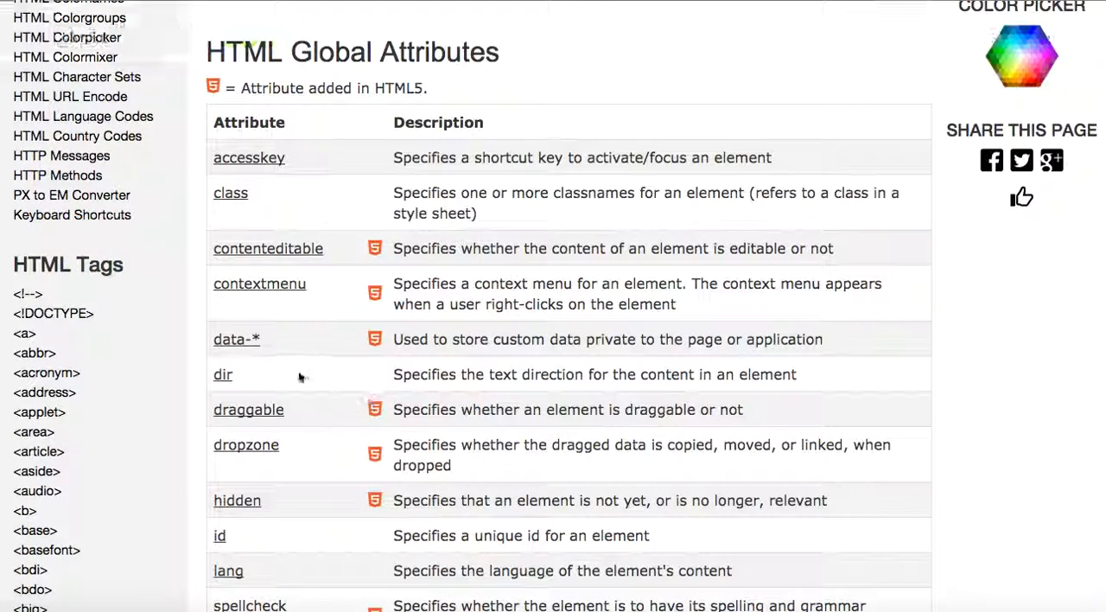
{"action": "mouse_move", "coordinate": [223, 380]}
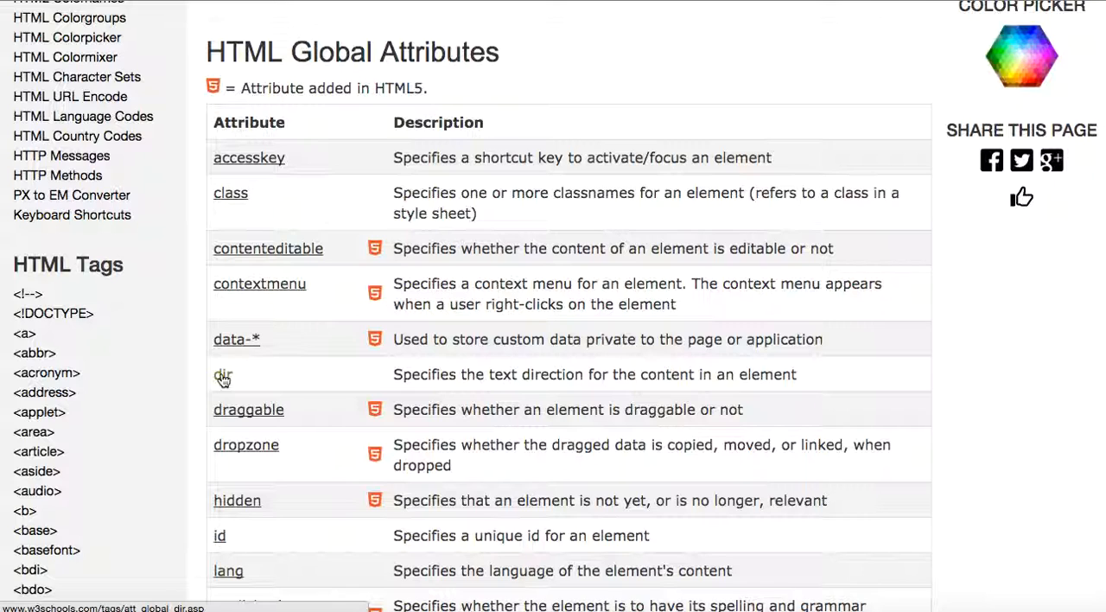
Open the dir reference page and run the example rendering the paragraph right-to-left.
{"action": "left_click", "coordinate": [222, 374]}
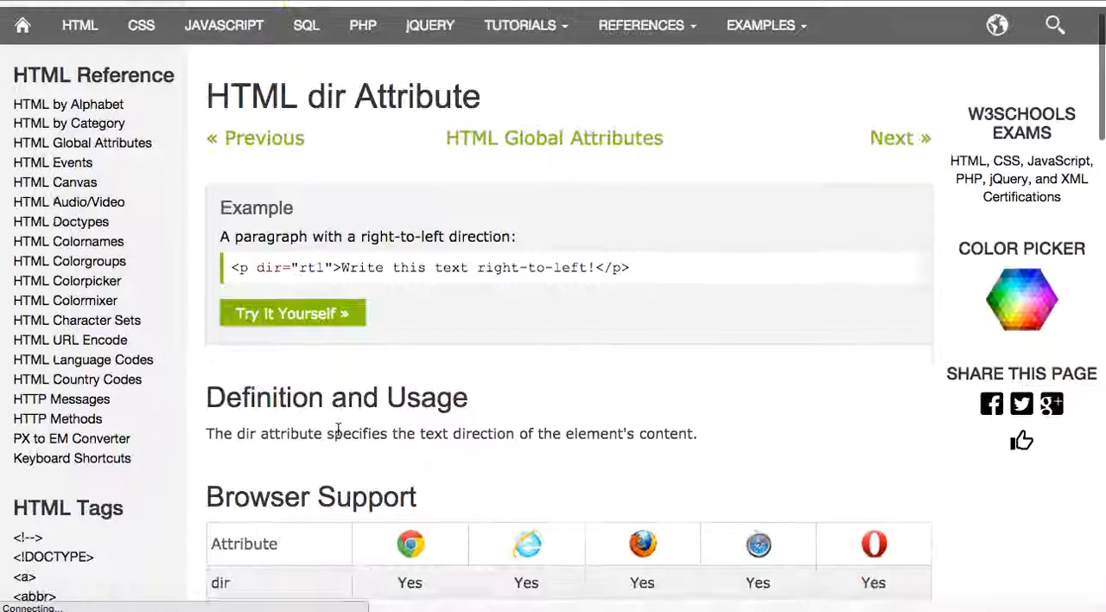
{"action": "left_click", "coordinate": [292, 313]}
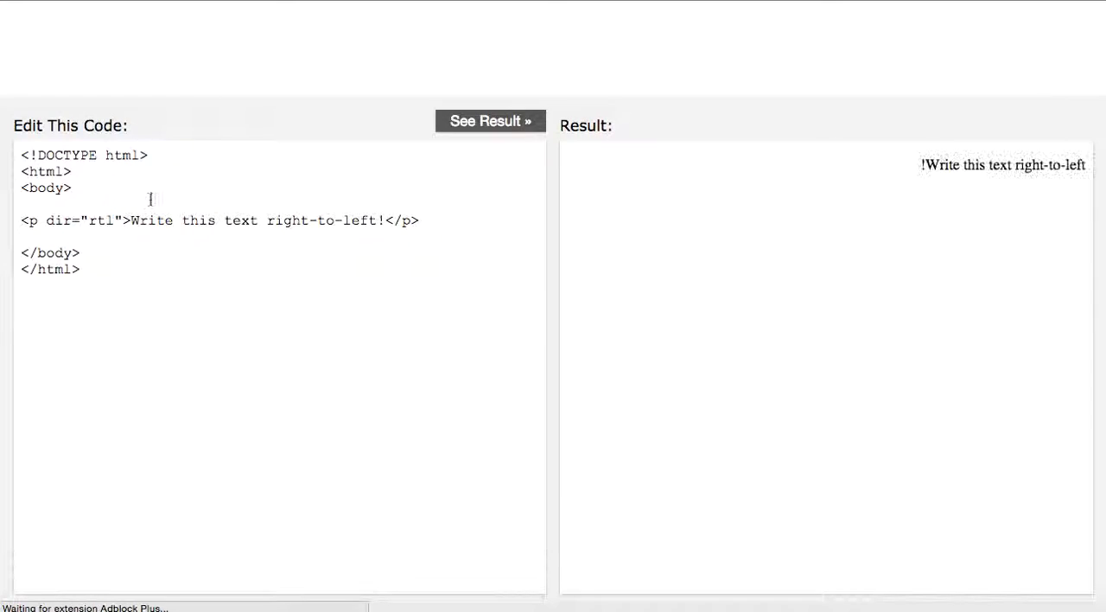
{"action": "mouse_move", "coordinate": [384, 214]}
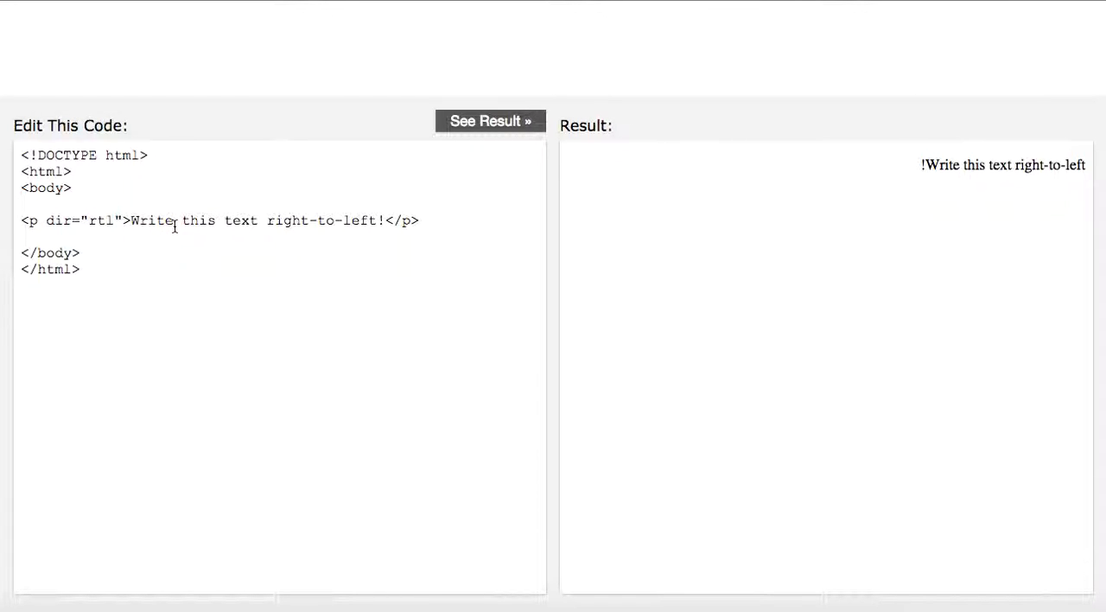
{"action": "mouse_move", "coordinate": [144, 230]}
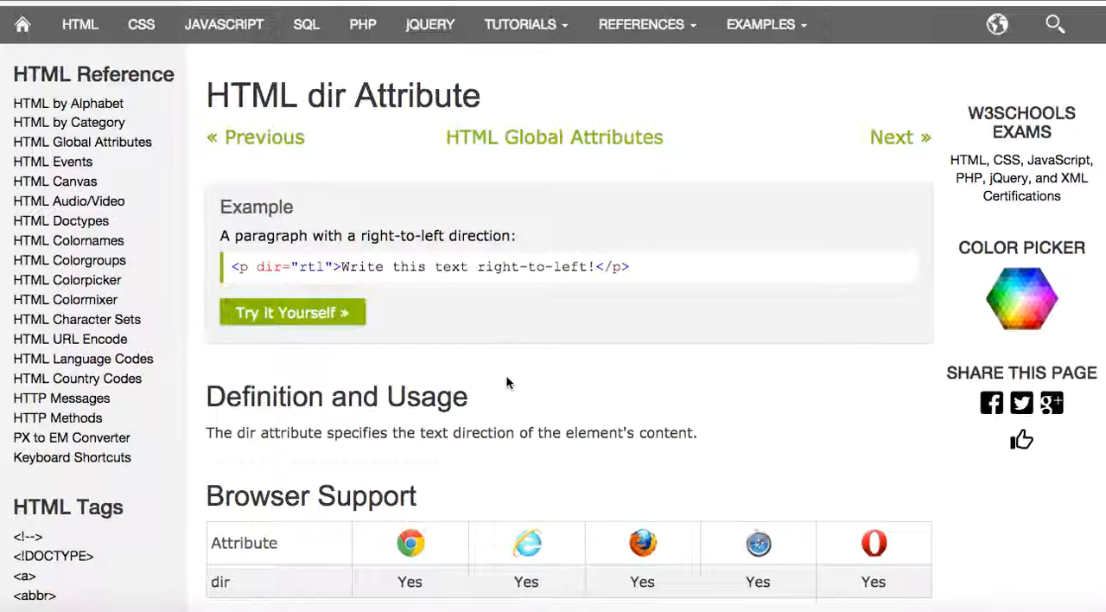
Scroll the Global Attributes table down to the draggable and dropzone rows.
{"action": "scroll", "scroll_direction": "down", "scroll_amount": 3}
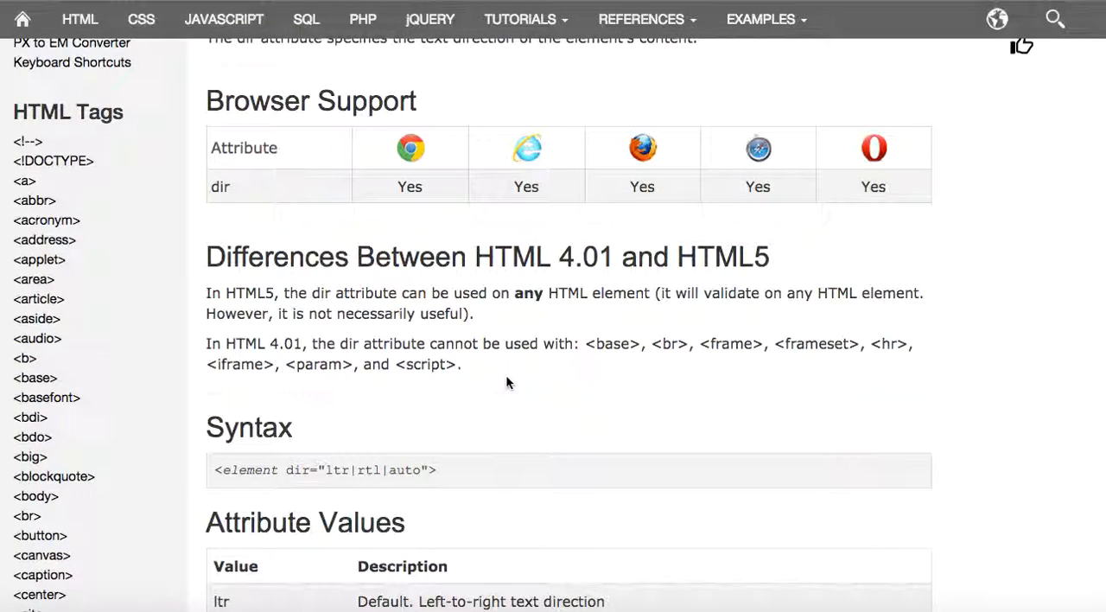
{"action": "scroll", "scroll_direction": "down", "scroll_amount": 3}
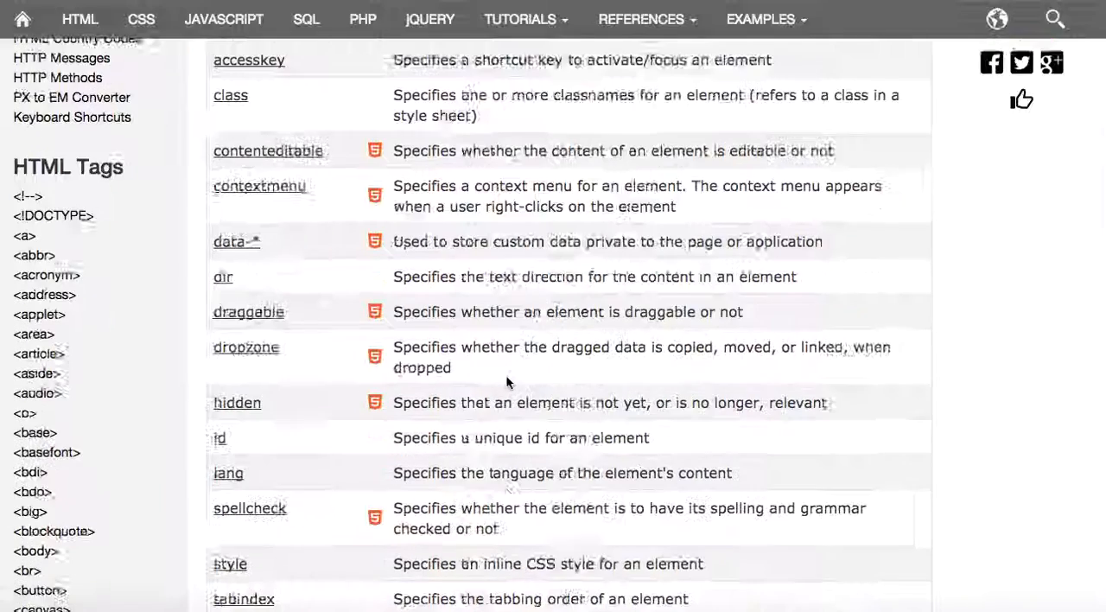
{"action": "scroll", "scroll_direction": "down", "scroll_amount": 3}
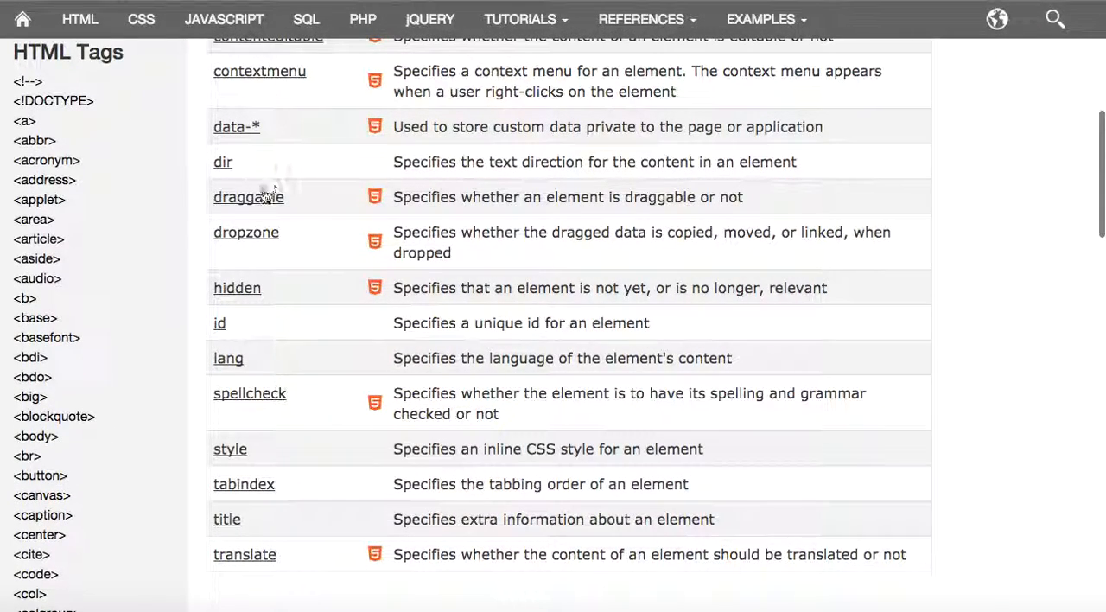
{"action": "mouse_move", "coordinate": [485, 213]}
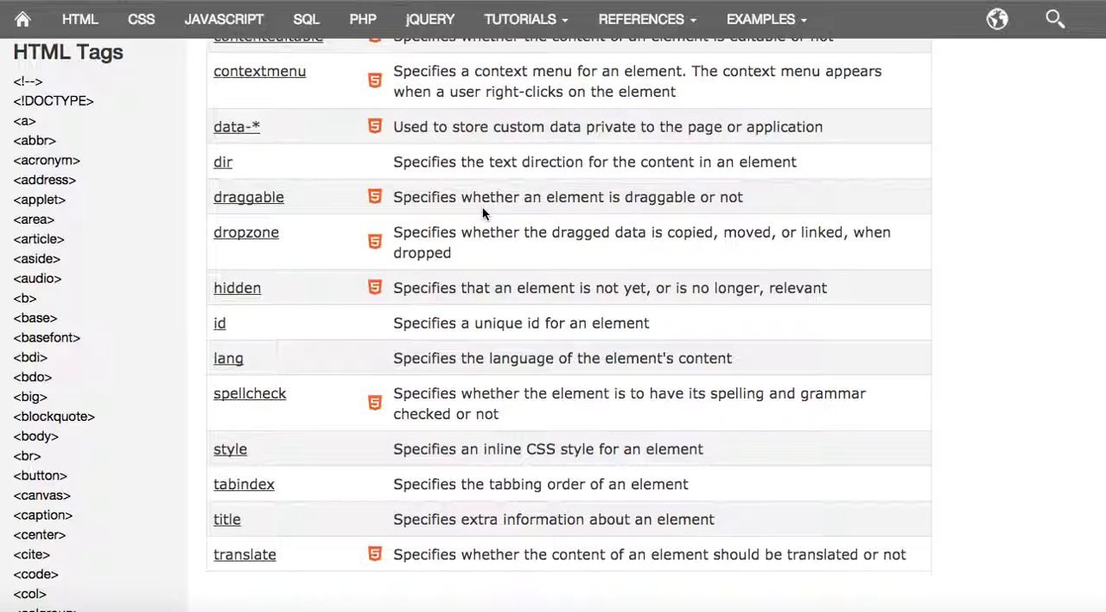
{"action": "mouse_move", "coordinate": [654, 214]}
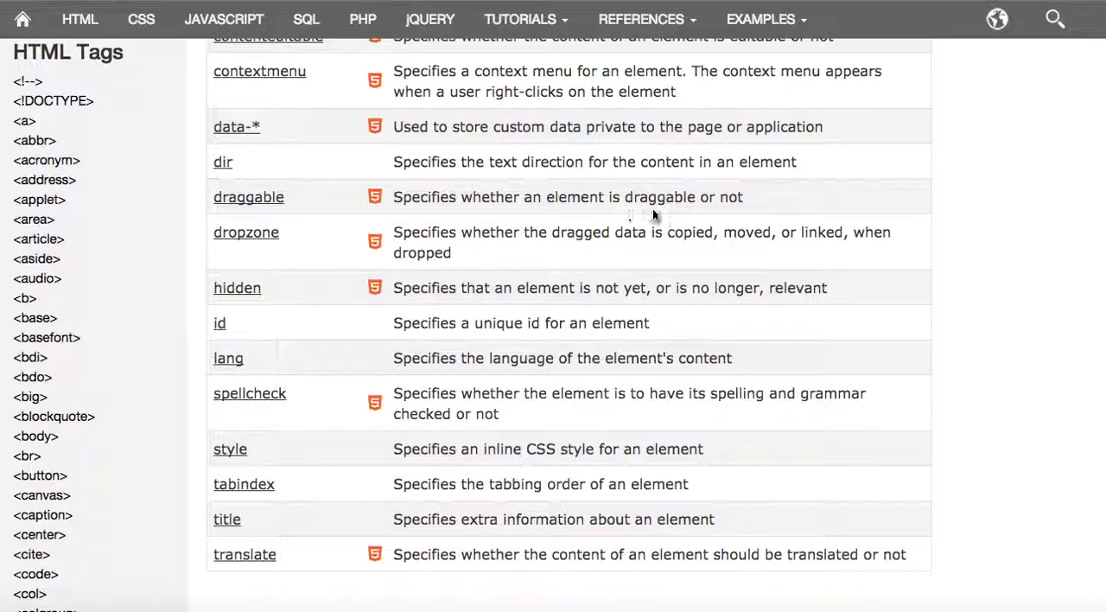
{"action": "mouse_move", "coordinate": [256, 209]}
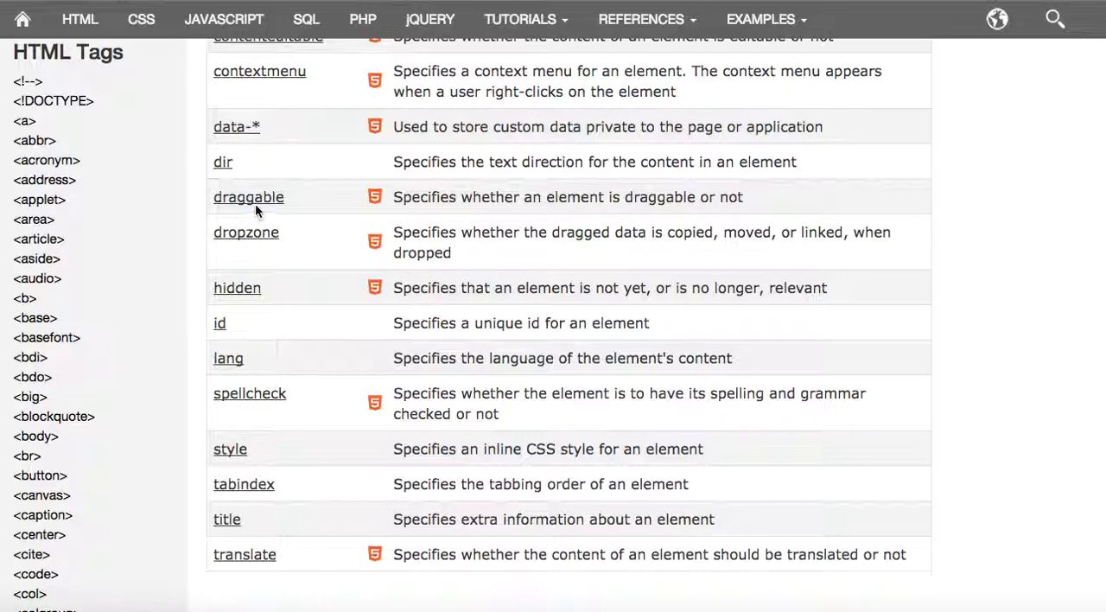
Open the draggable reference page and run its drag-into-the-rectangle example in the Tryit Editor.
{"action": "left_click", "coordinate": [249, 197]}
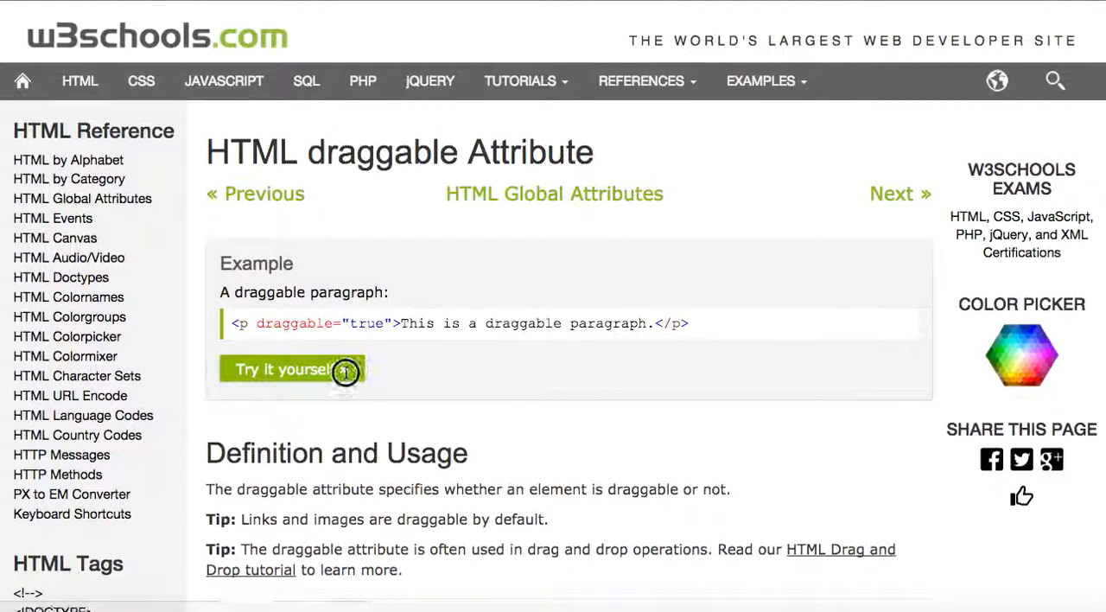
{"action": "left_click", "coordinate": [293, 369]}
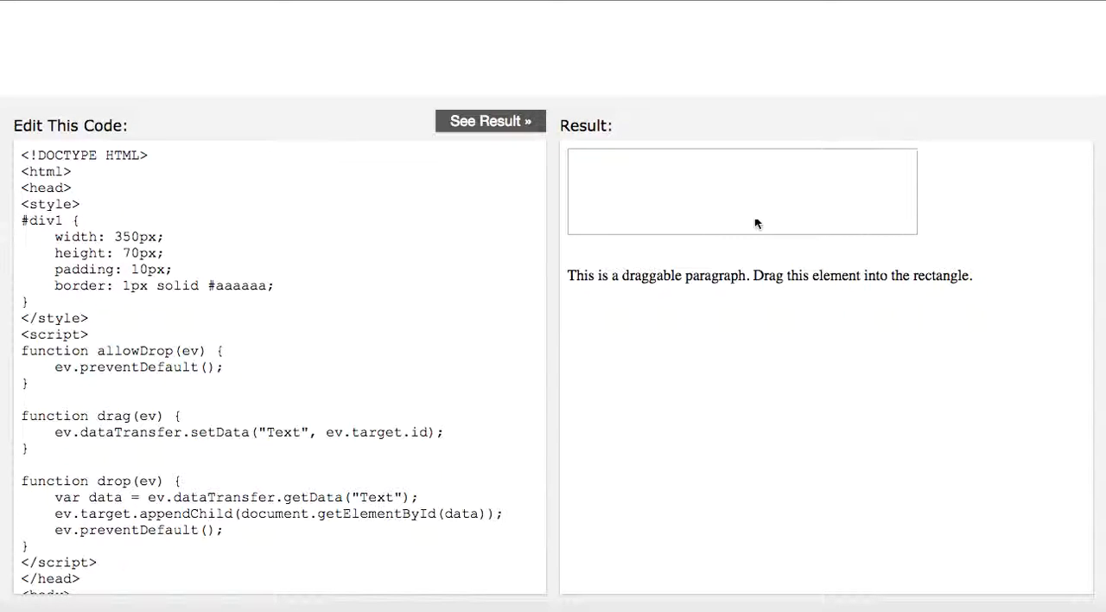
{"action": "mouse_move", "coordinate": [684, 246]}
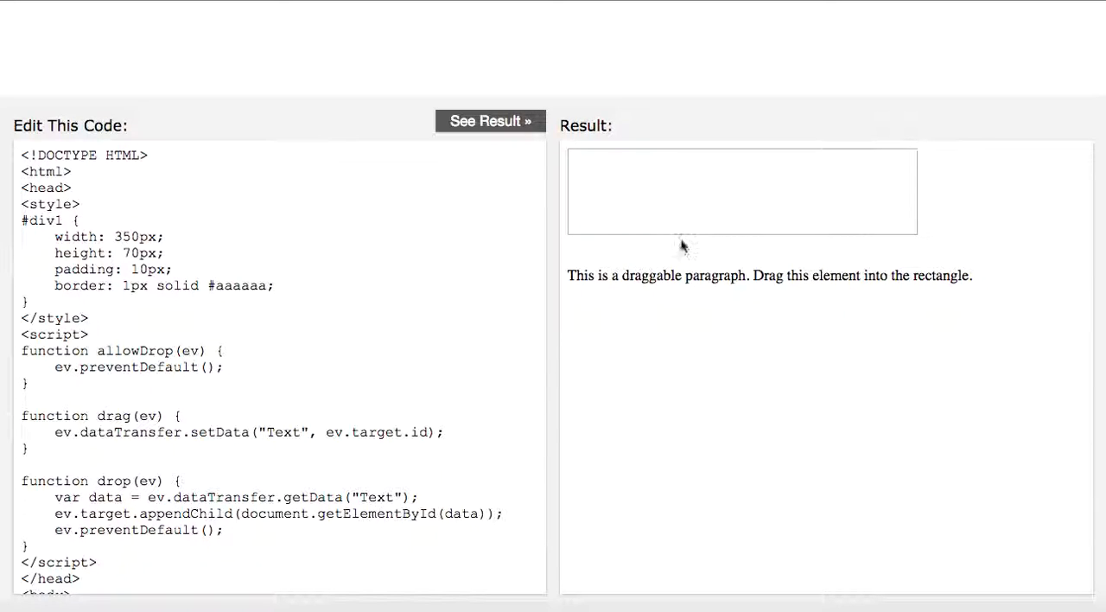
{"action": "mouse_move", "coordinate": [660, 287]}
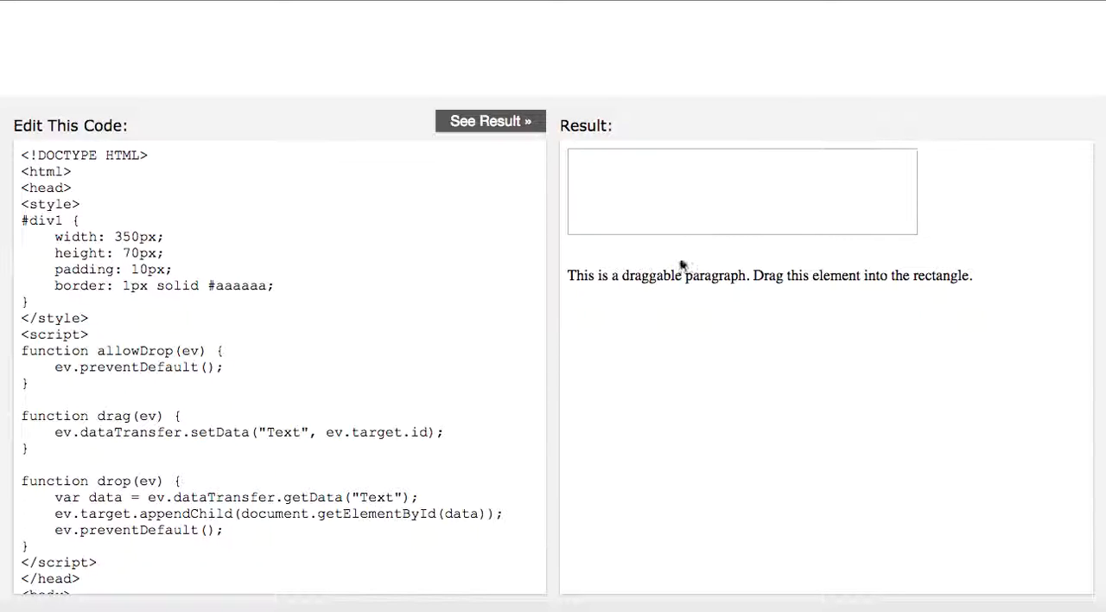
{"action": "mouse_move", "coordinate": [447, 130]}
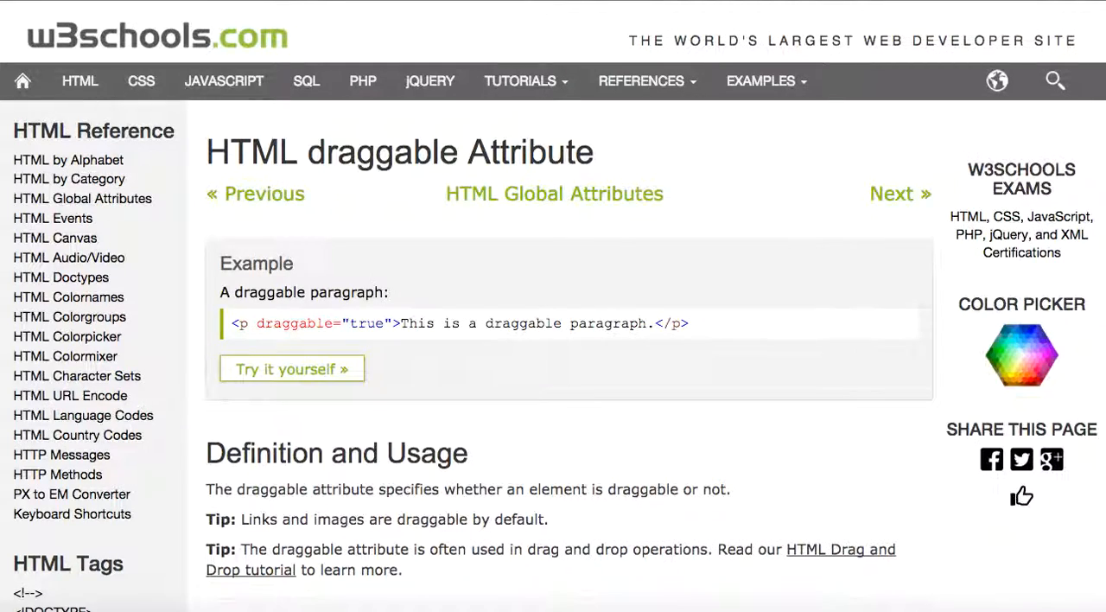
Read the draggable Definition and Browser Support, then go back to the attributes table.
{"action": "scroll", "scroll_direction": "down", "scroll_amount": 3}
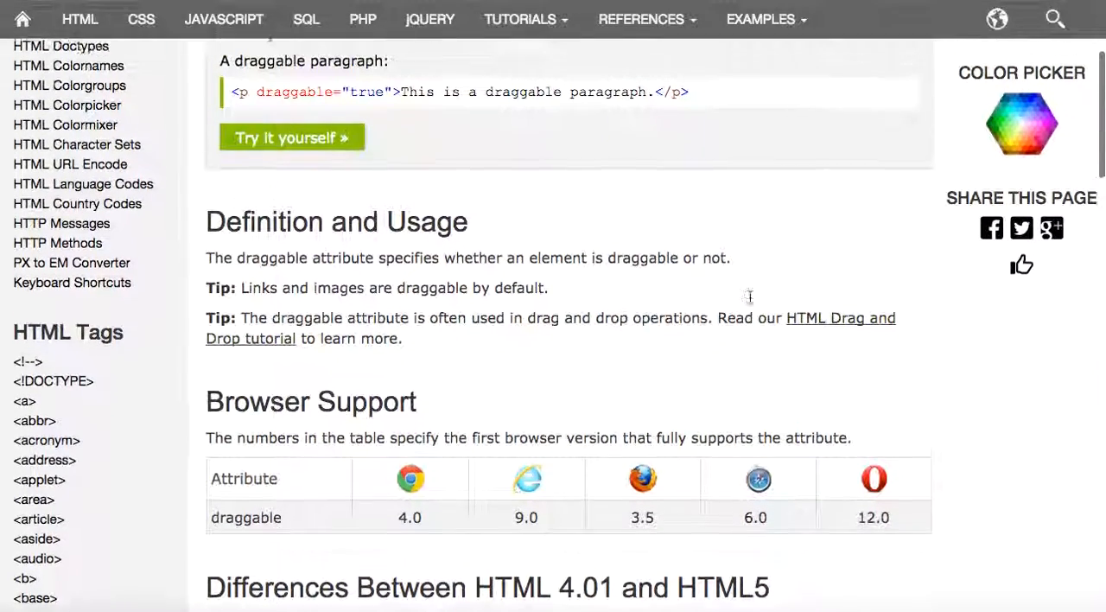
{"action": "left_click", "coordinate": [291, 138]}
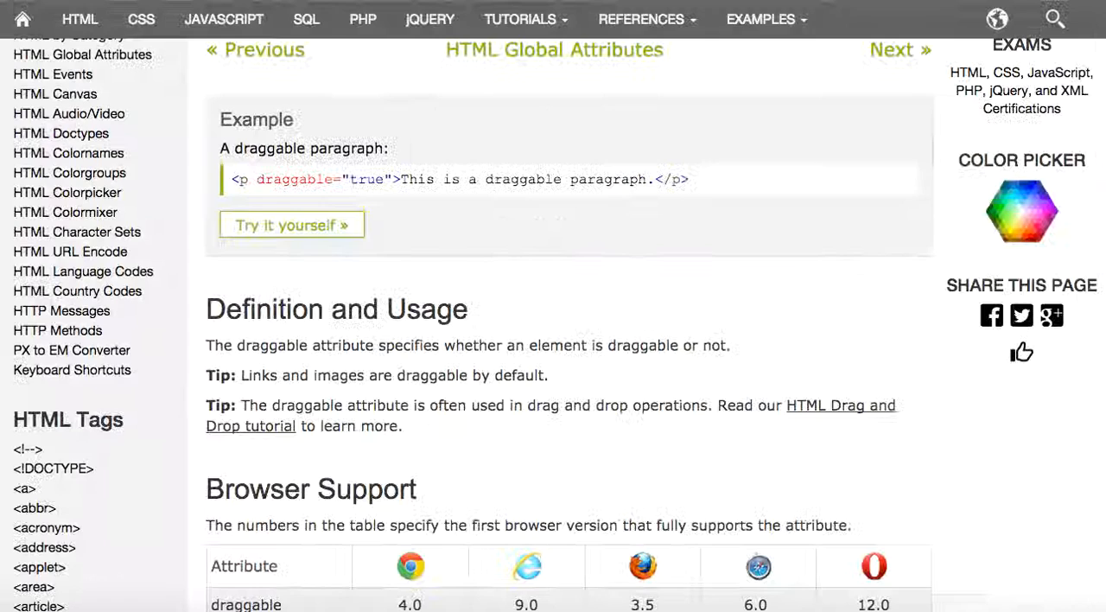
{"action": "scroll", "scroll_direction": "down", "scroll_amount": 3}
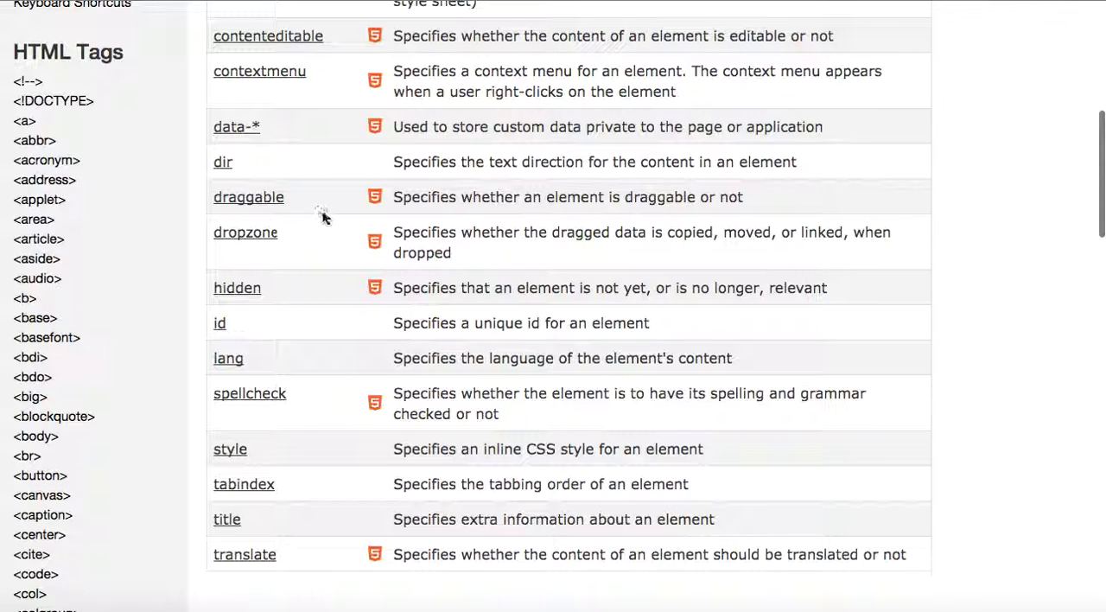
Open the dropzone attribute page and scroll down to its Browser Support section.
{"action": "left_click", "coordinate": [245, 231]}
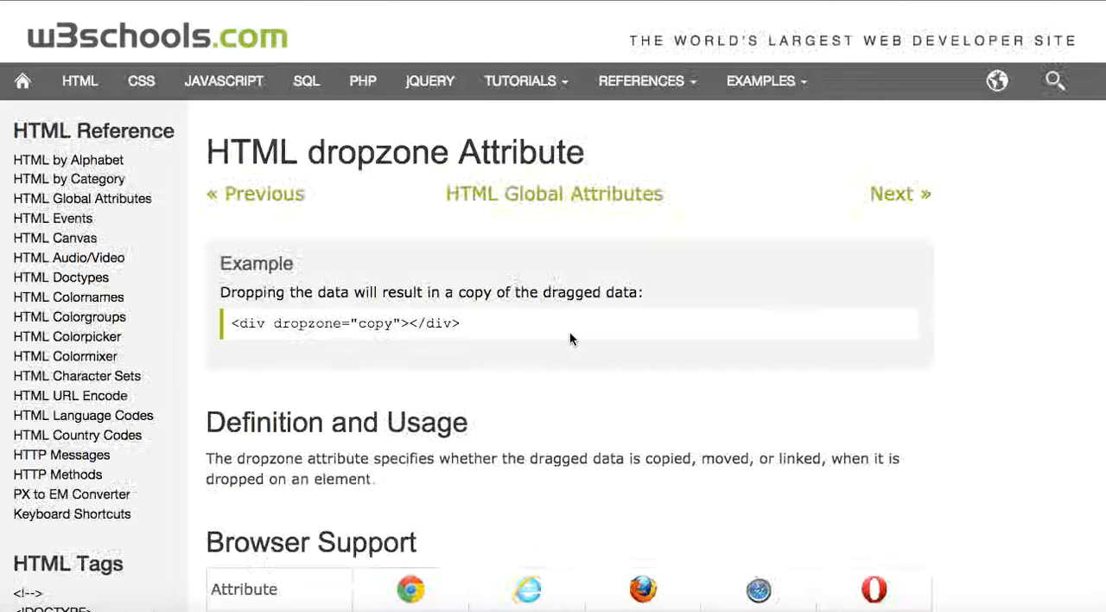
{"action": "scroll", "scroll_direction": "down", "scroll_amount": 3}
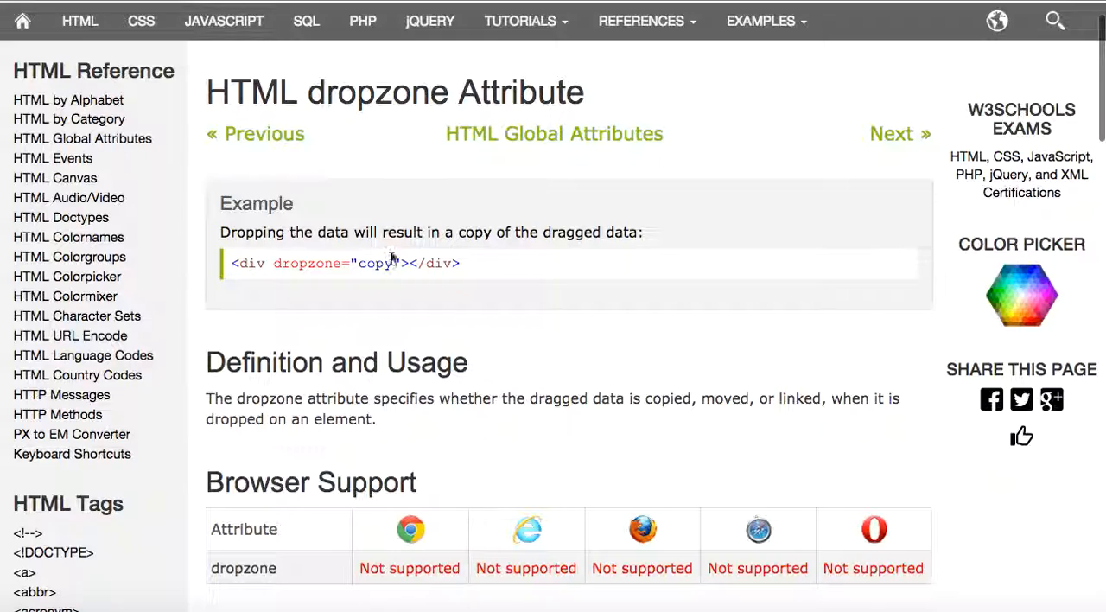
{"action": "scroll", "scroll_direction": "down", "scroll_amount": 3}
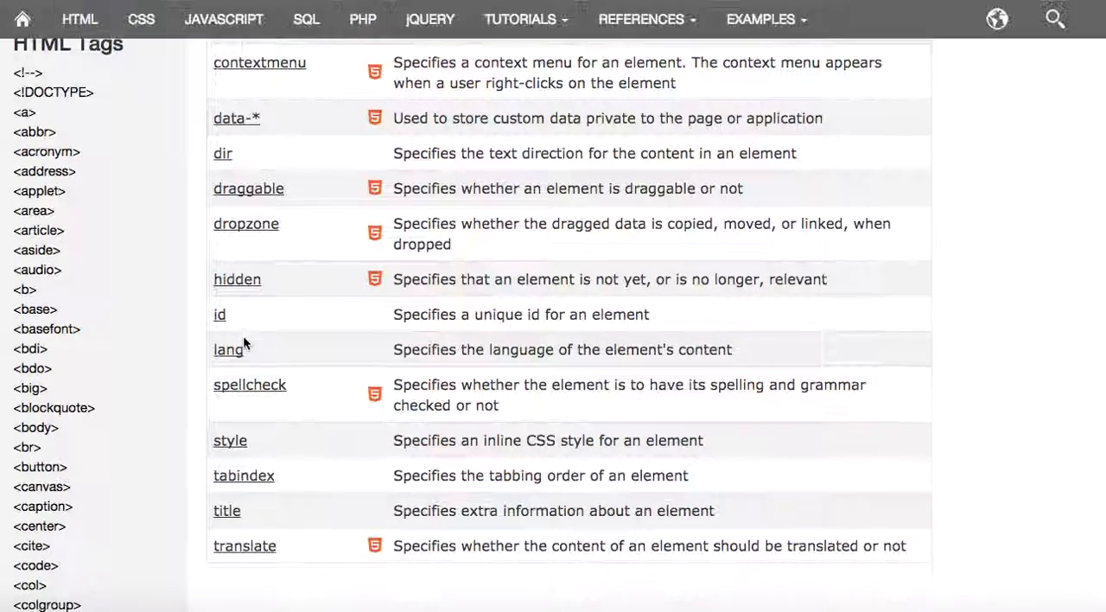
{"action": "scroll", "scroll_direction": "down", "scroll_amount": 3}
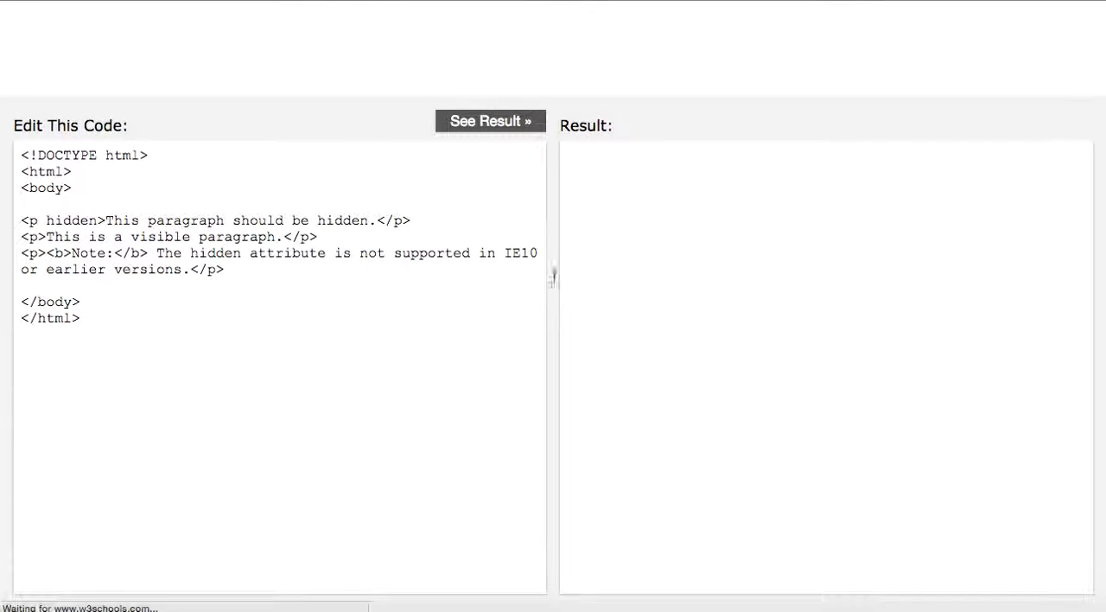
Run the hidden example, select the <p hidden> line, and scroll back on the hidden page.
{"action": "left_click", "coordinate": [490, 120]}
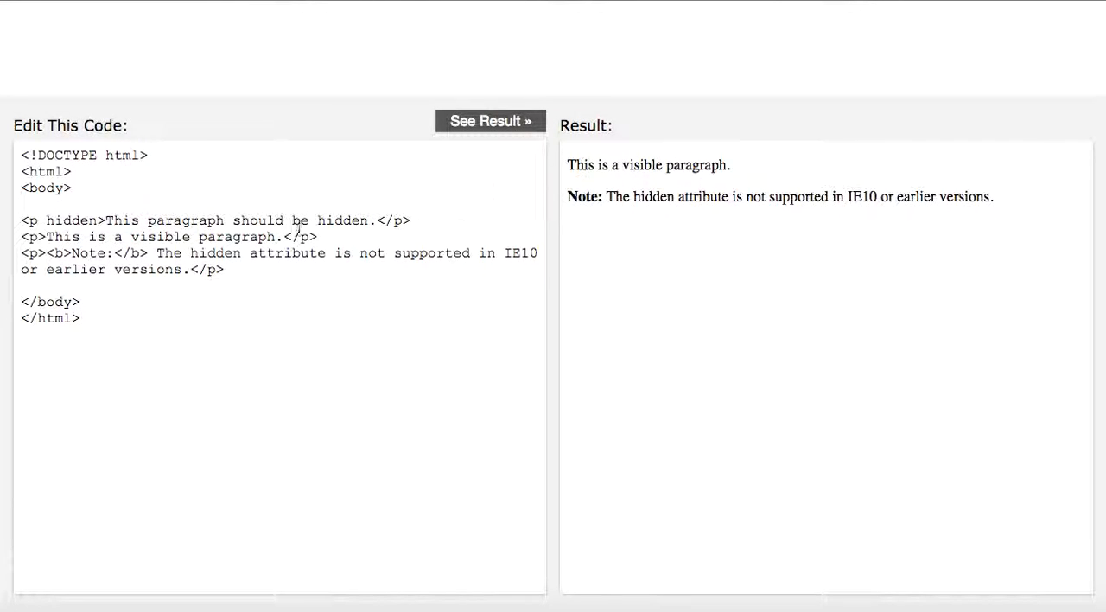
{"action": "triple_click", "coordinate": [217, 221]}
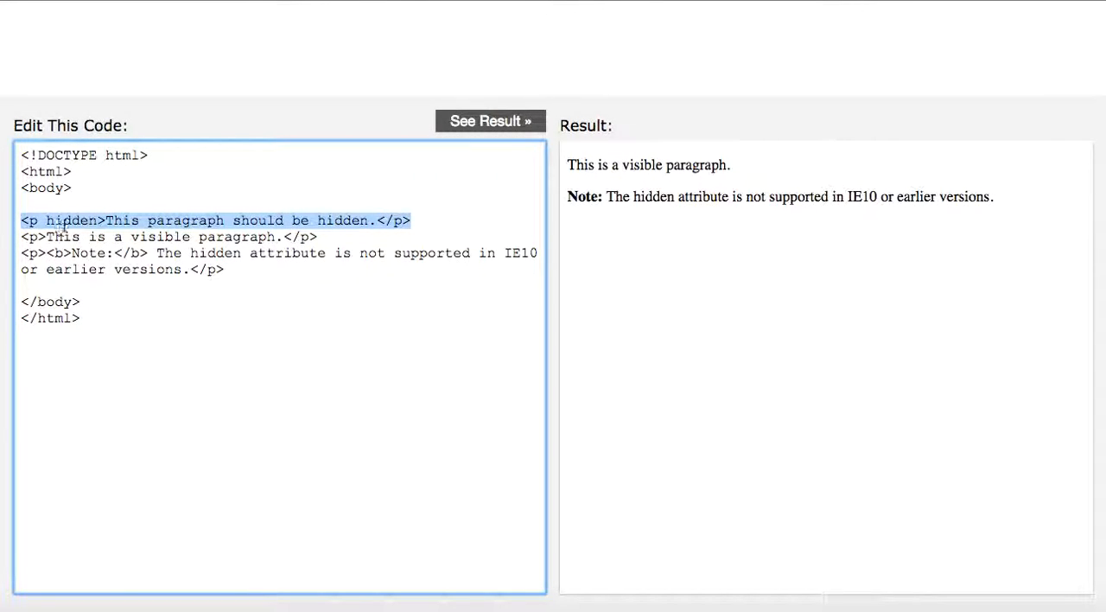
{"action": "double_click", "coordinate": [72, 219]}
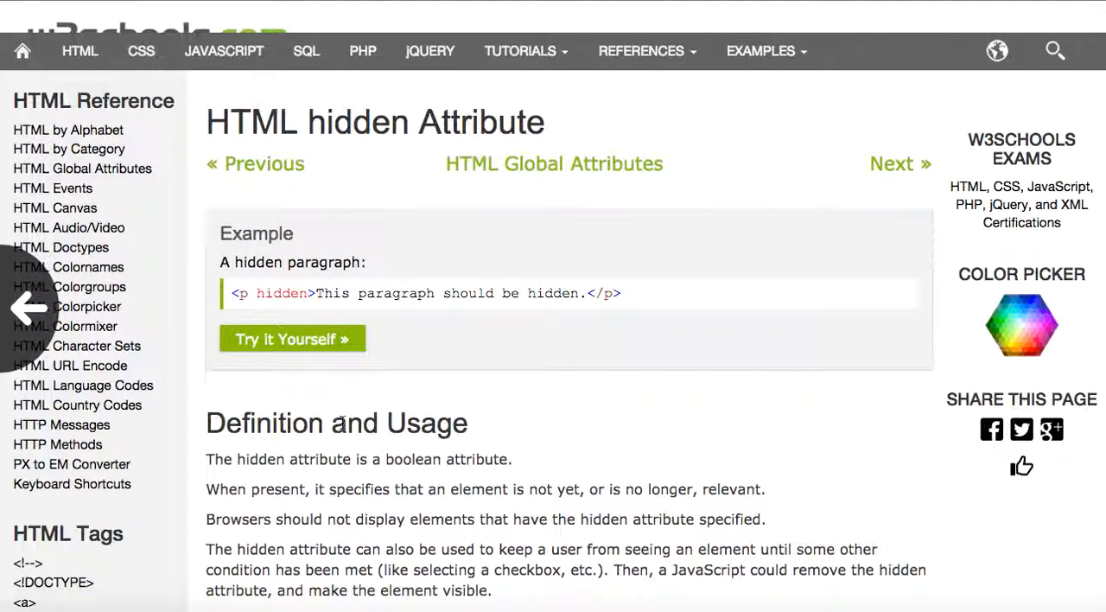
{"action": "scroll", "scroll_direction": "down", "scroll_amount": 3}
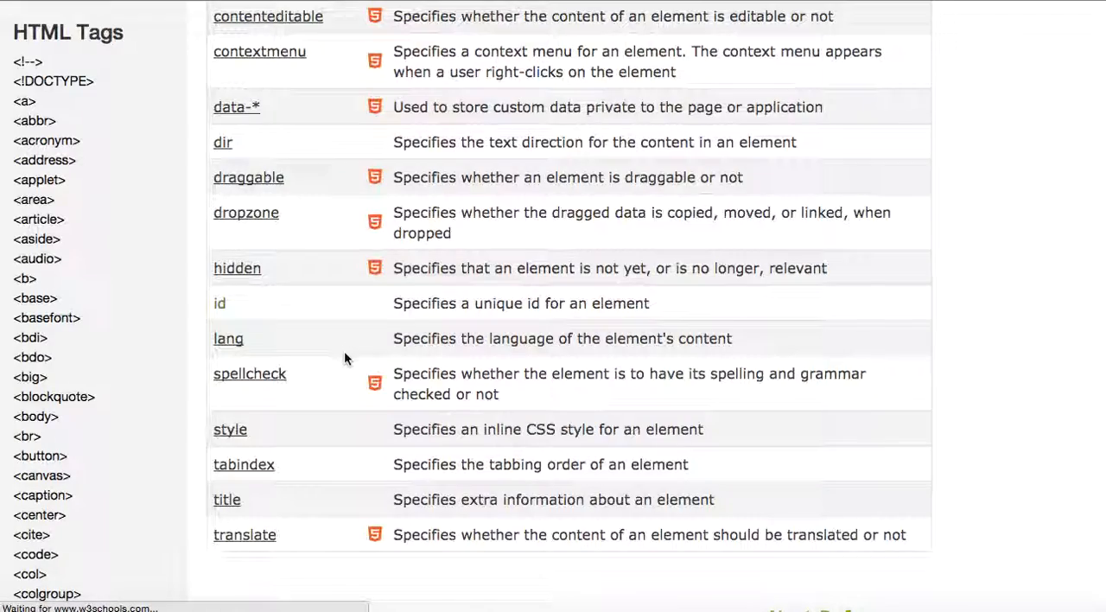
Open the id attribute page, read its example and definition, and launch its Tryit example.
{"action": "left_click", "coordinate": [220, 302]}
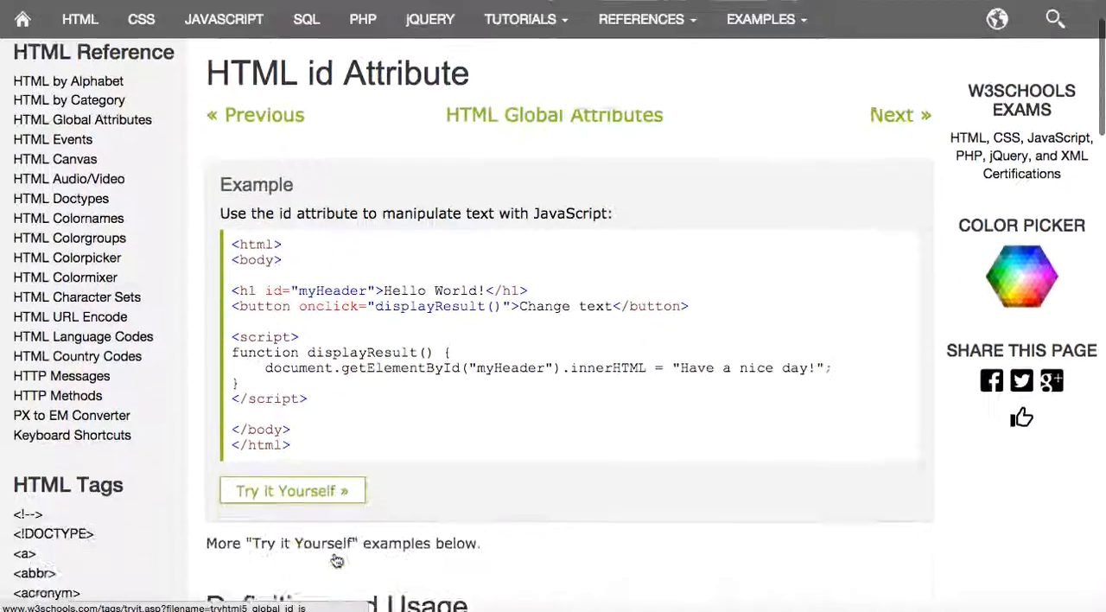
{"action": "scroll", "scroll_direction": "down", "scroll_amount": 3}
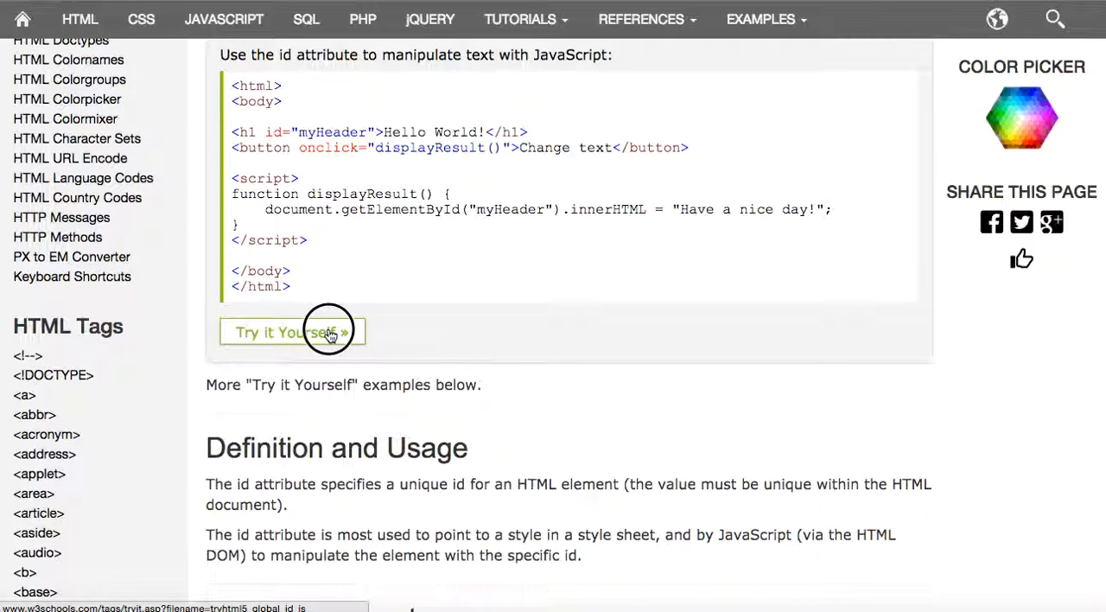
{"action": "scroll", "scroll_direction": "down", "scroll_amount": 3}
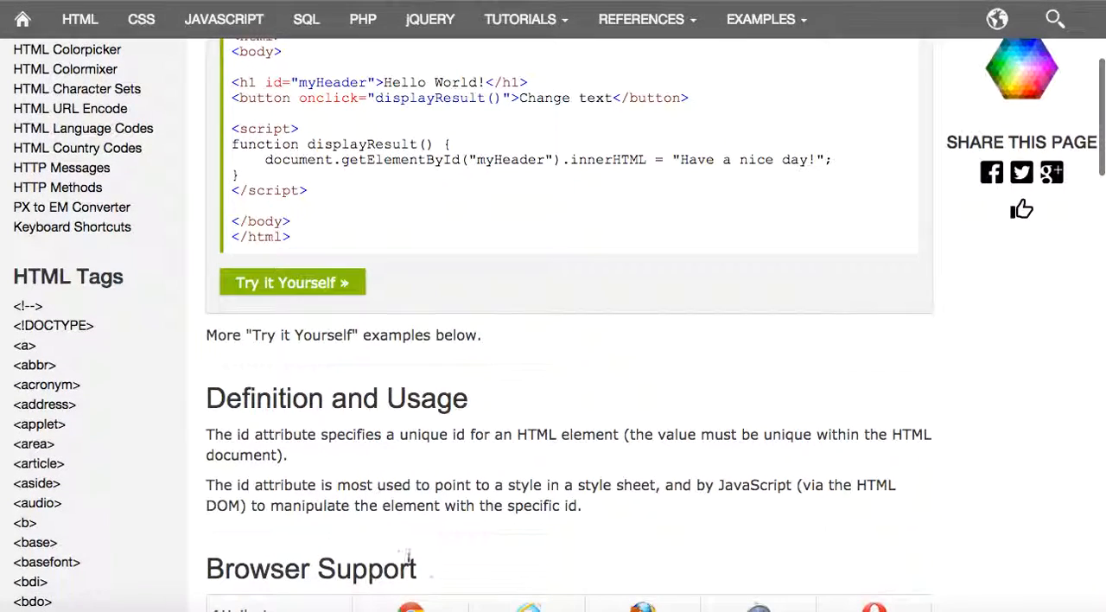
{"action": "left_click_drag", "start_coordinate": [325, 485], "coordinate": [368, 485]}
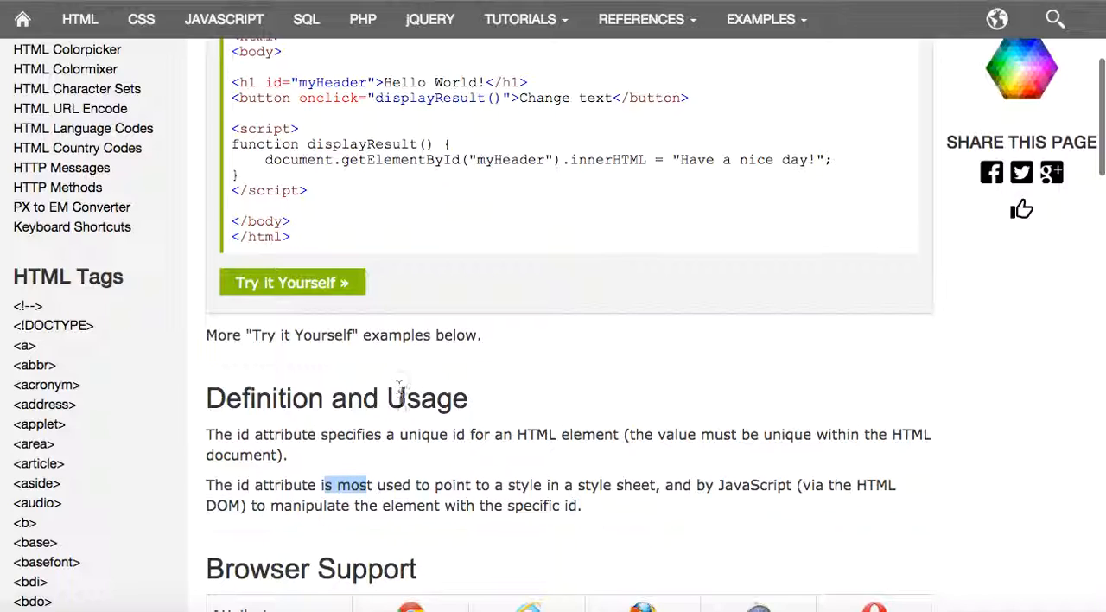
{"action": "left_click", "coordinate": [292, 282]}
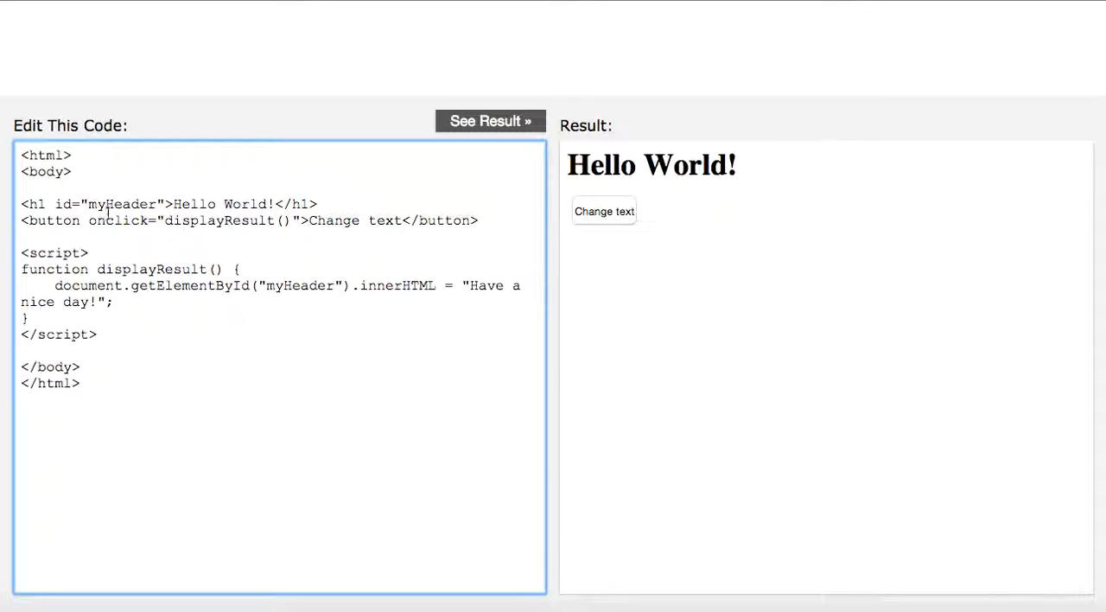
Highlight the myHeader id value in the code, then move on to the lang attribute page.
{"action": "double_click", "coordinate": [121, 204]}
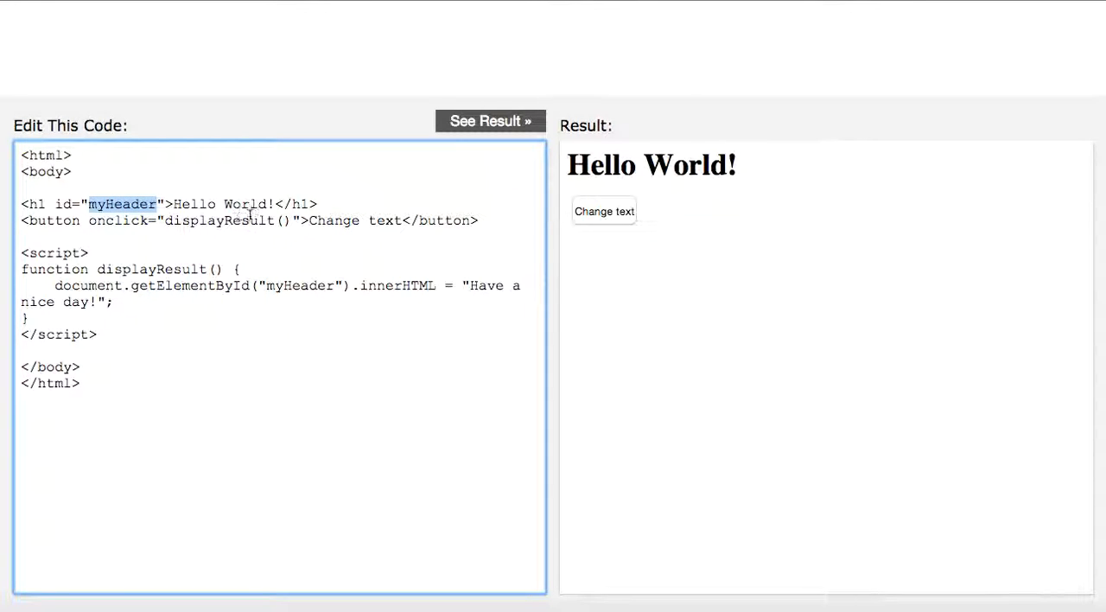
{"action": "mouse_move", "coordinate": [603, 218]}
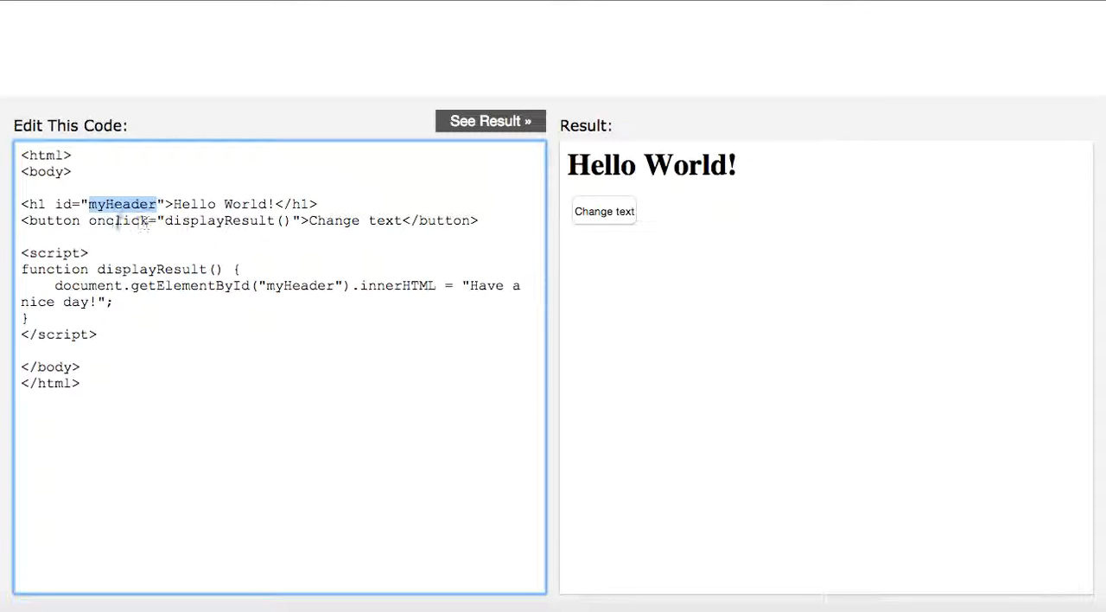
{"action": "left_click", "coordinate": [604, 211]}
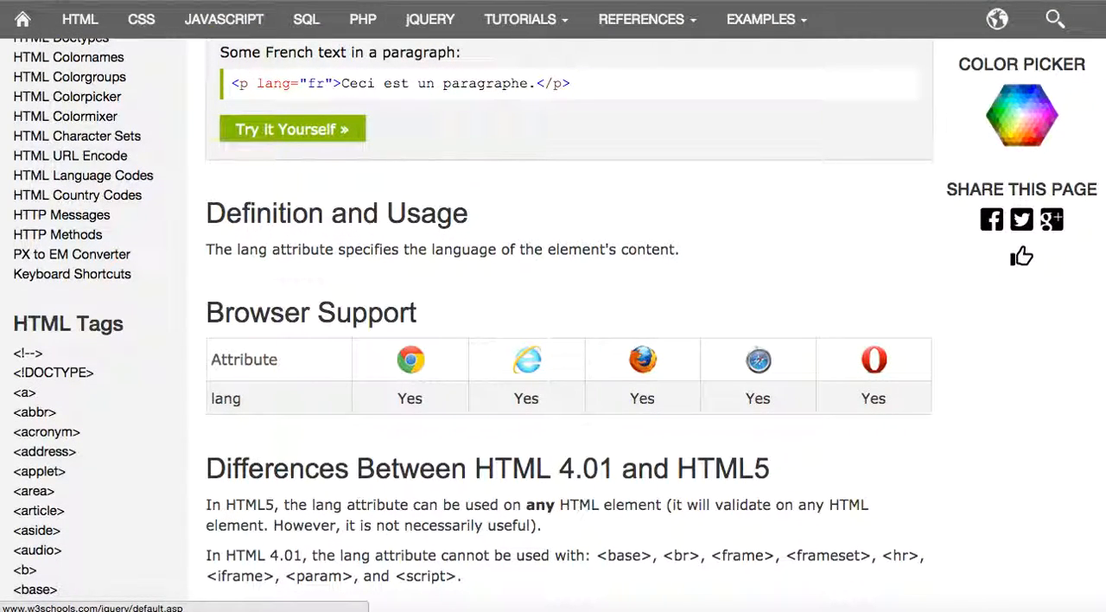
Follow the HTML Global Attributes link from the lang page.
{"action": "left_click", "coordinate": [291, 128]}
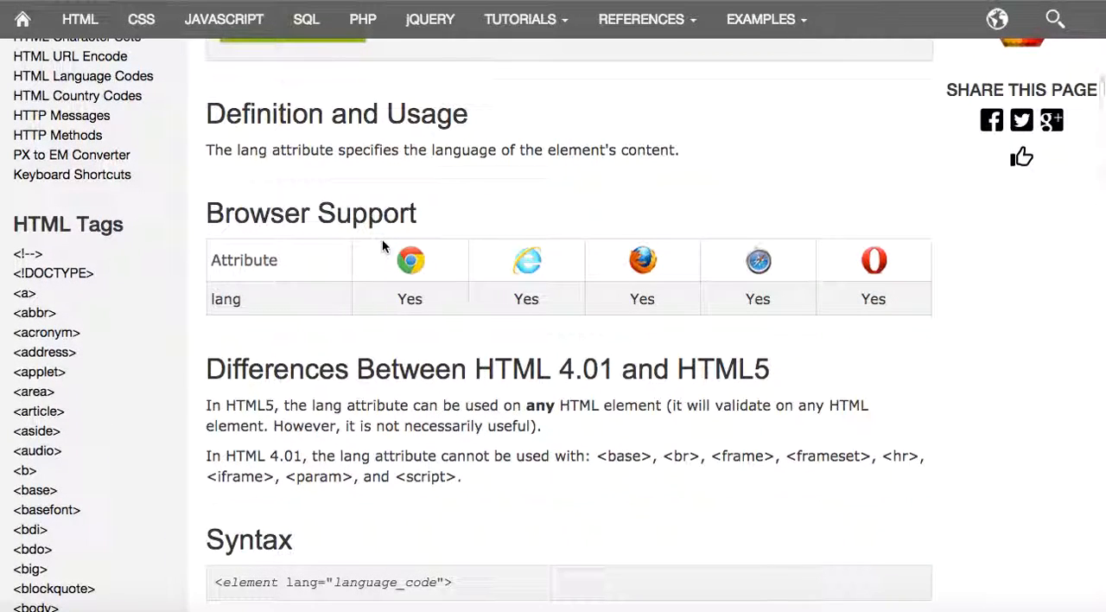
{"action": "mouse_move", "coordinate": [285, 183]}
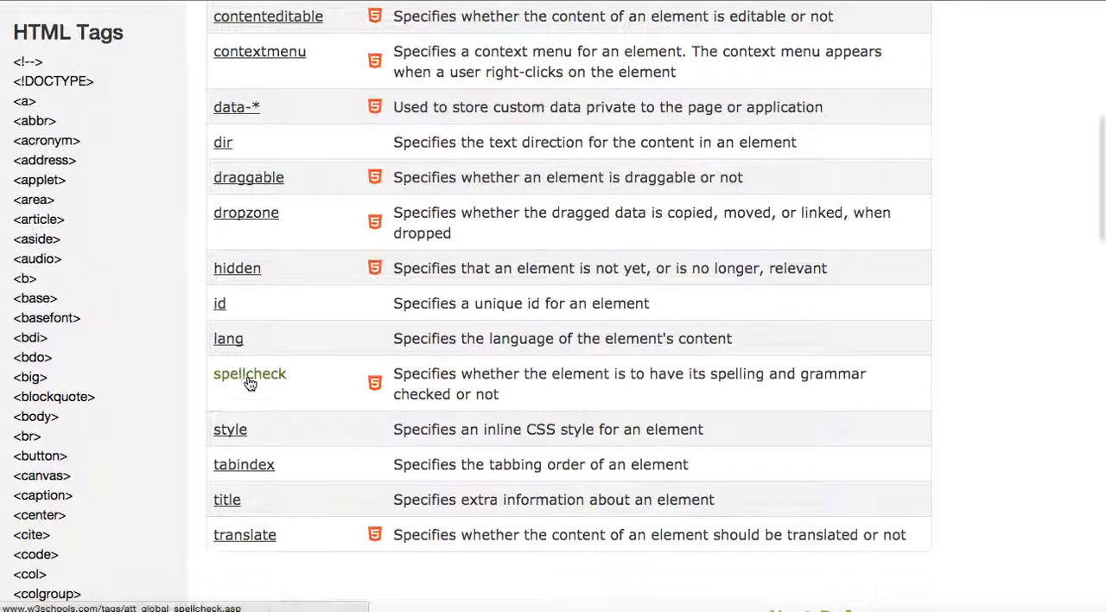
{"action": "left_click", "coordinate": [249, 374]}
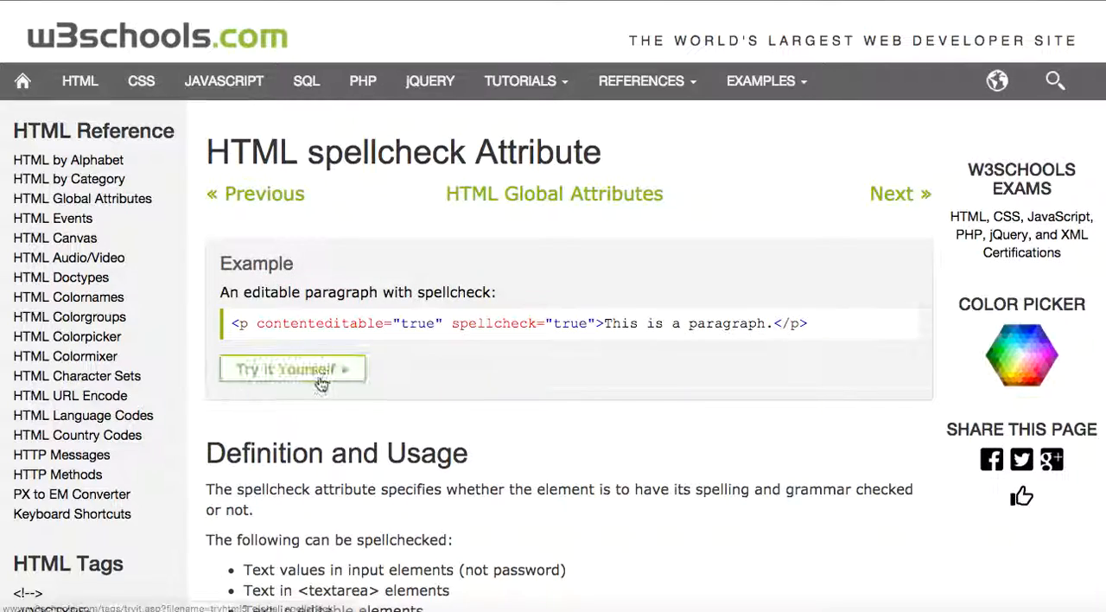
{"action": "left_click", "coordinate": [292, 369]}
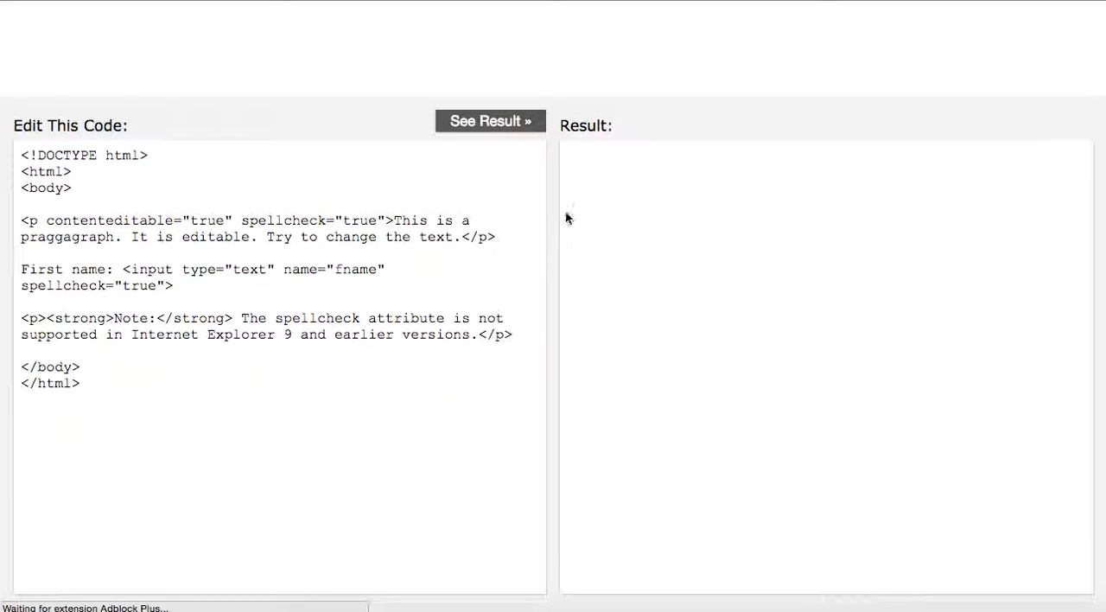
{"action": "left_click", "coordinate": [490, 121]}
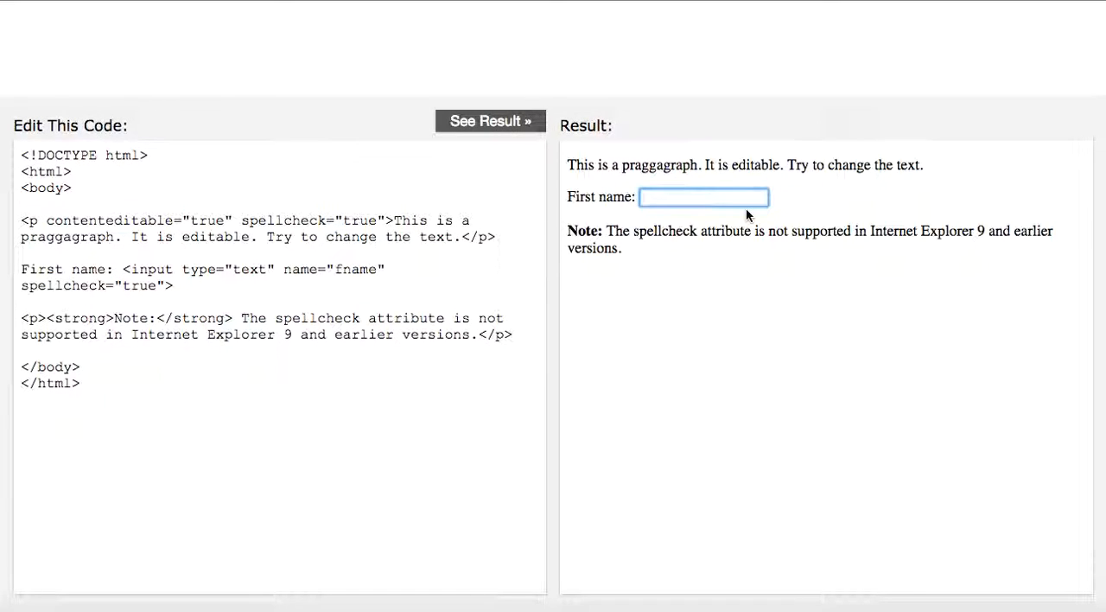
{"action": "type", "text": "Blah"}
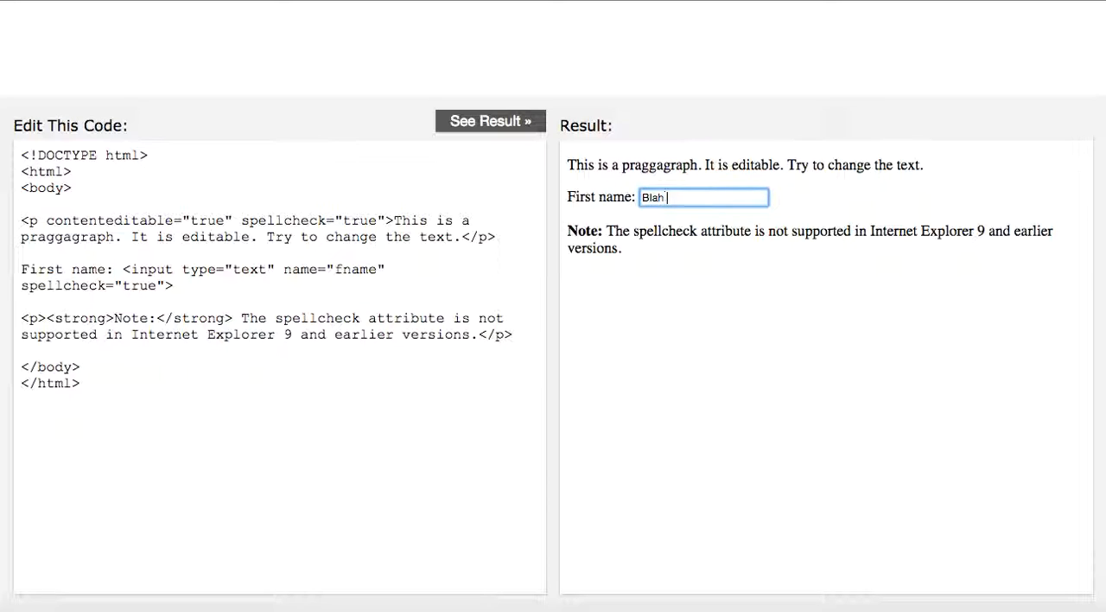
{"action": "type", "text": "aewfa wef"}
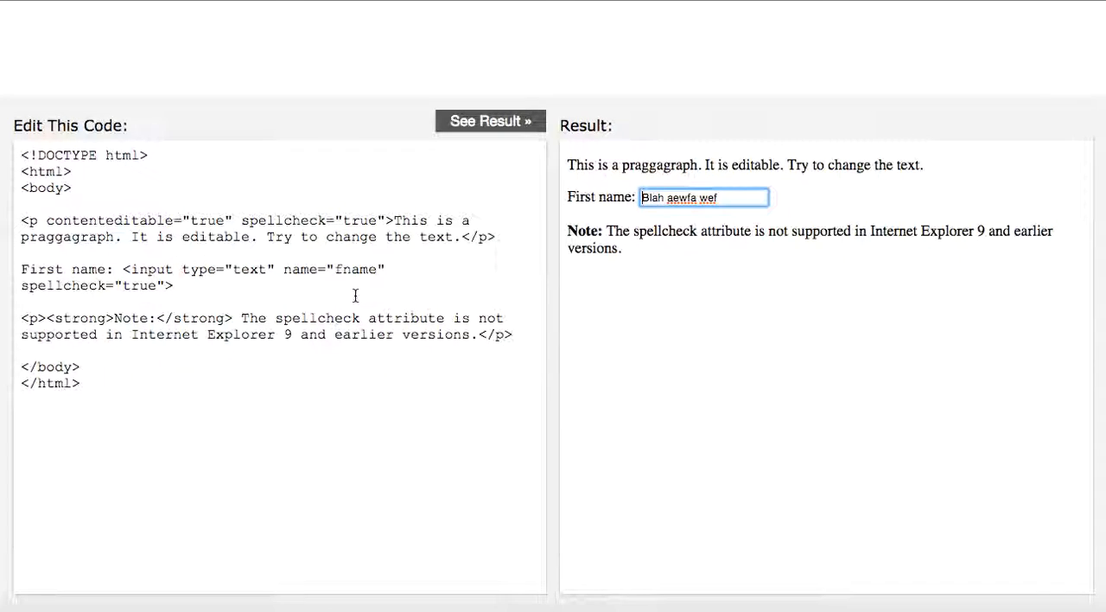
{"action": "left_click", "coordinate": [776, 164]}
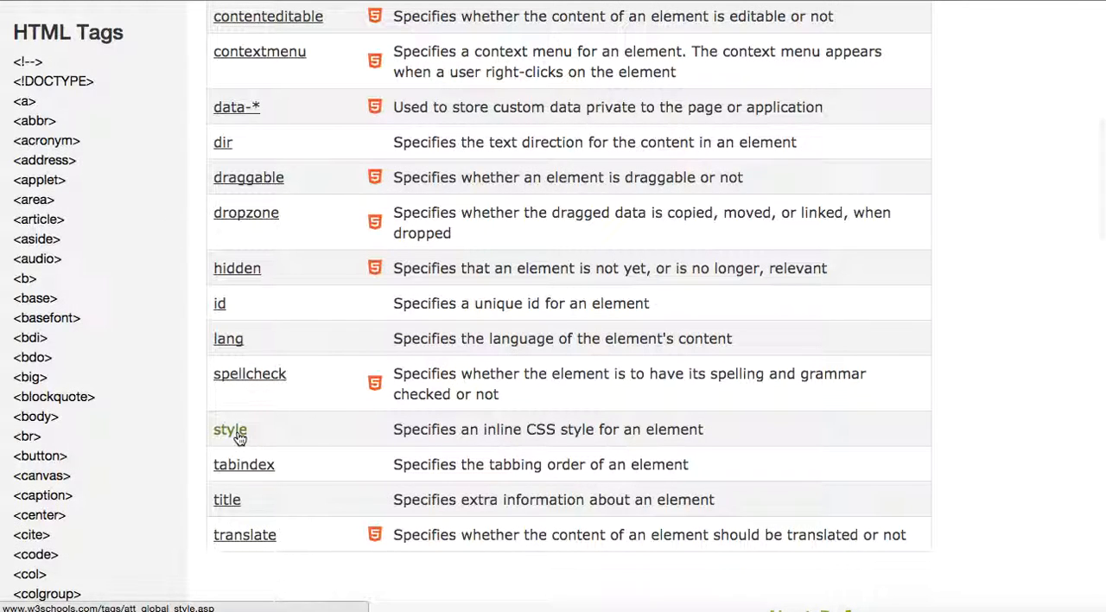
{"action": "left_click", "coordinate": [230, 429]}
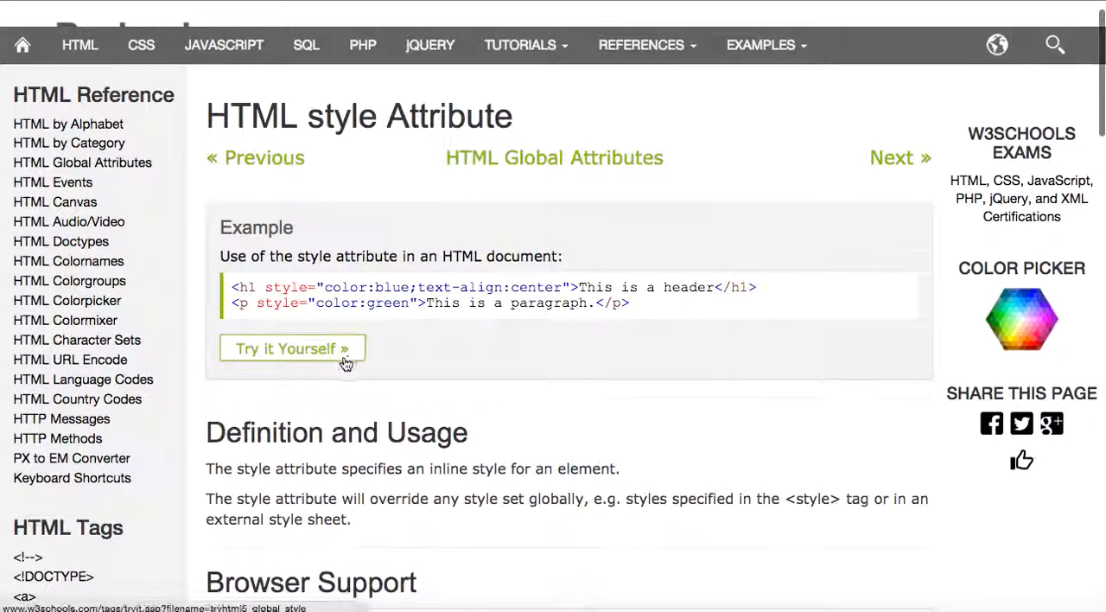
{"action": "left_click", "coordinate": [293, 347]}
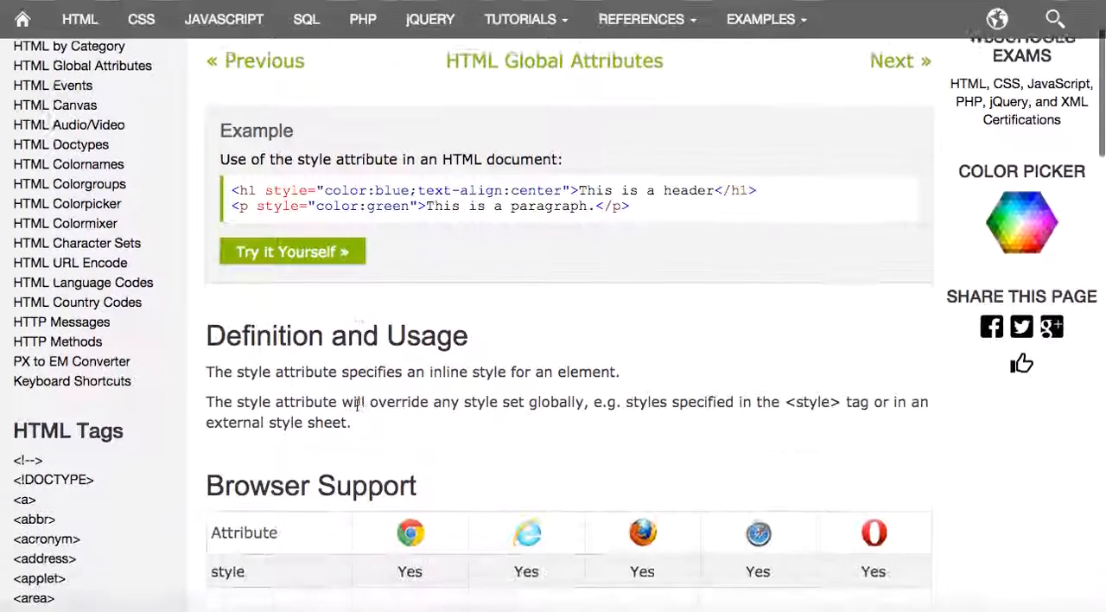
{"action": "scroll", "scroll_direction": "down", "scroll_amount": 3}
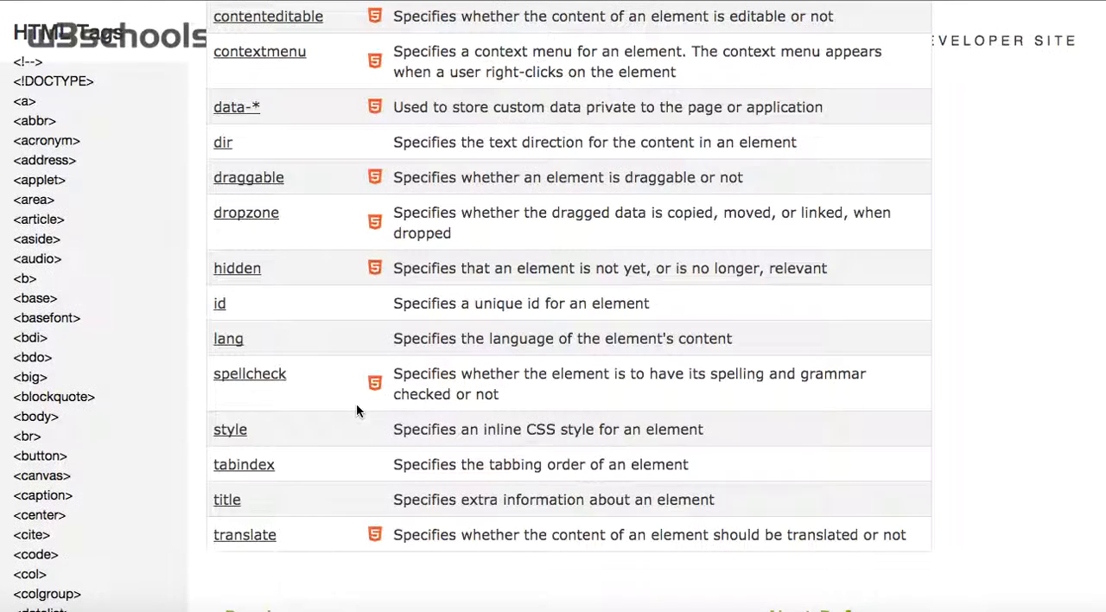
Open the tabindex example and Tab through its links in the specified order.
{"action": "left_click", "coordinate": [244, 464]}
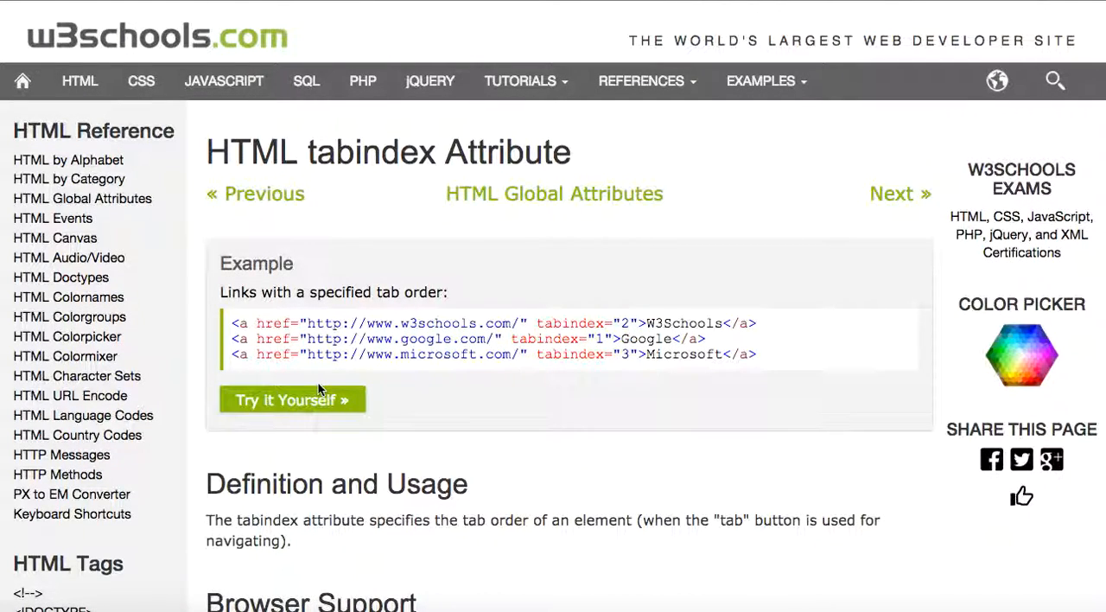
{"action": "left_click", "coordinate": [292, 399]}
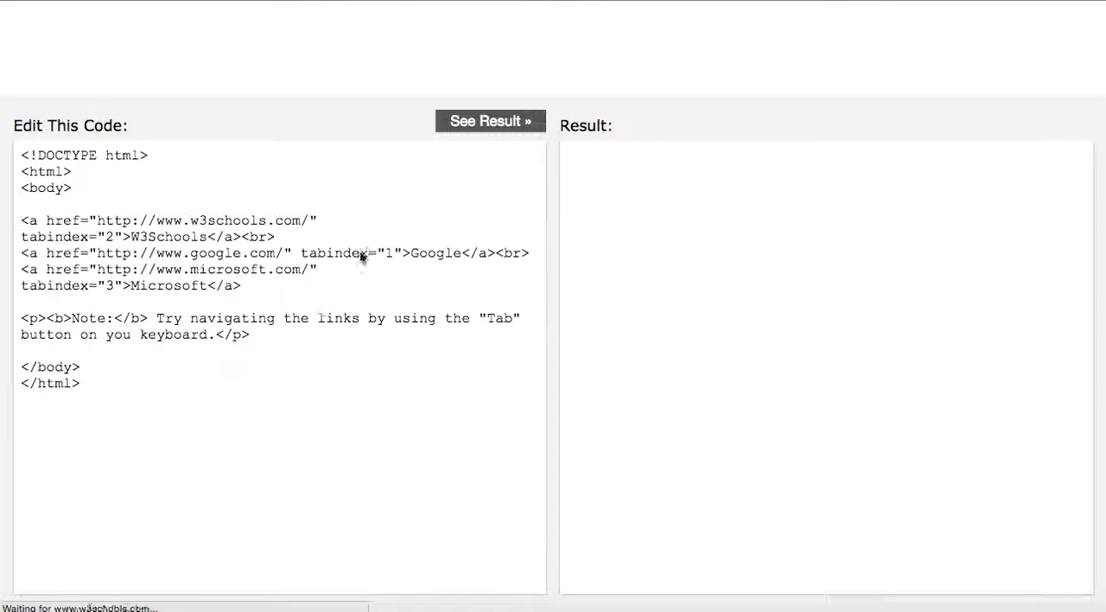
{"action": "left_click", "coordinate": [490, 120]}
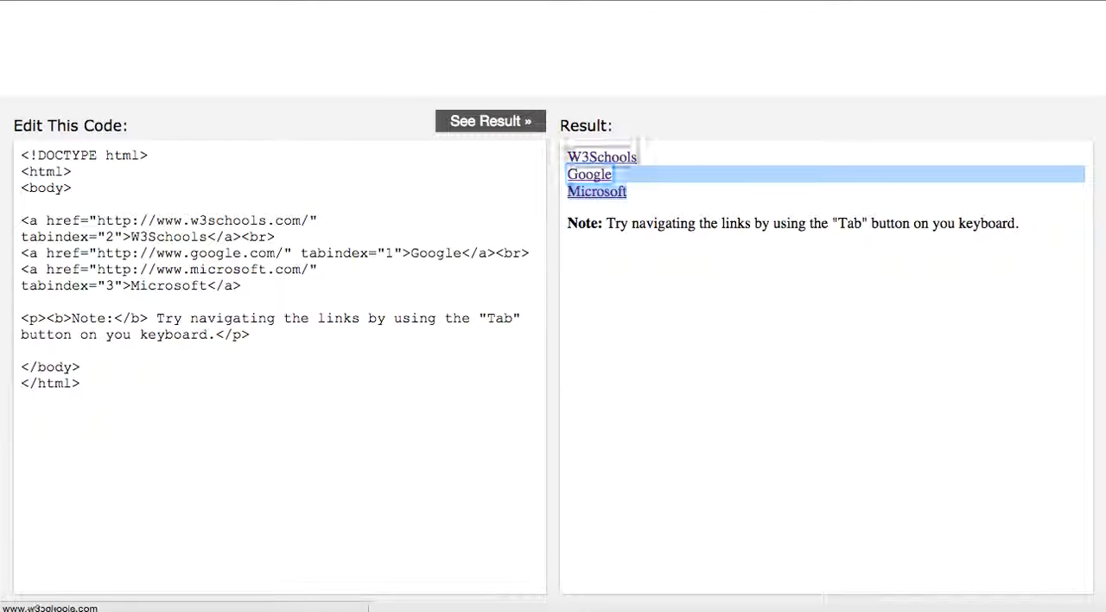
{"action": "key", "text": "Tab"}
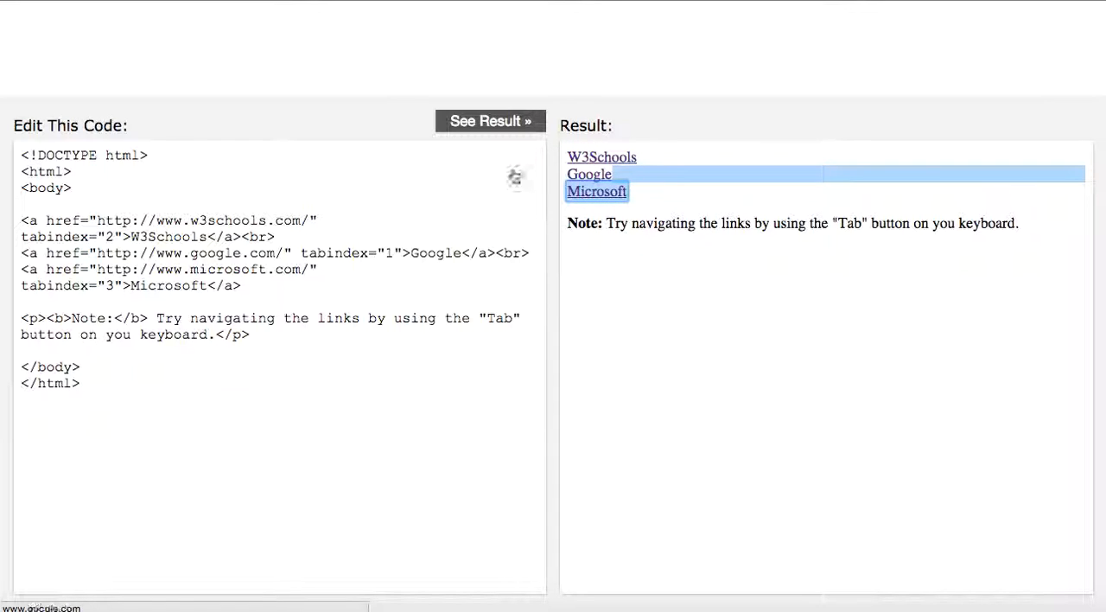
{"action": "left_click_drag", "start_coordinate": [111, 253], "coordinate": [385, 252]}
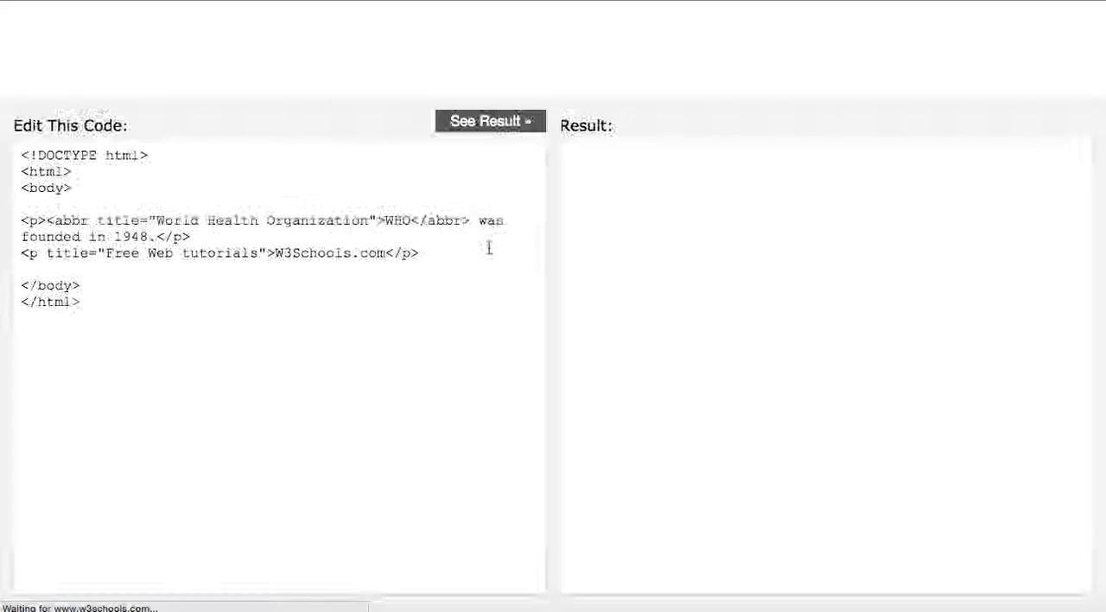
View the title example showing WHO and W3Schools.com, then return to the attributes table.
{"action": "left_click", "coordinate": [489, 120]}
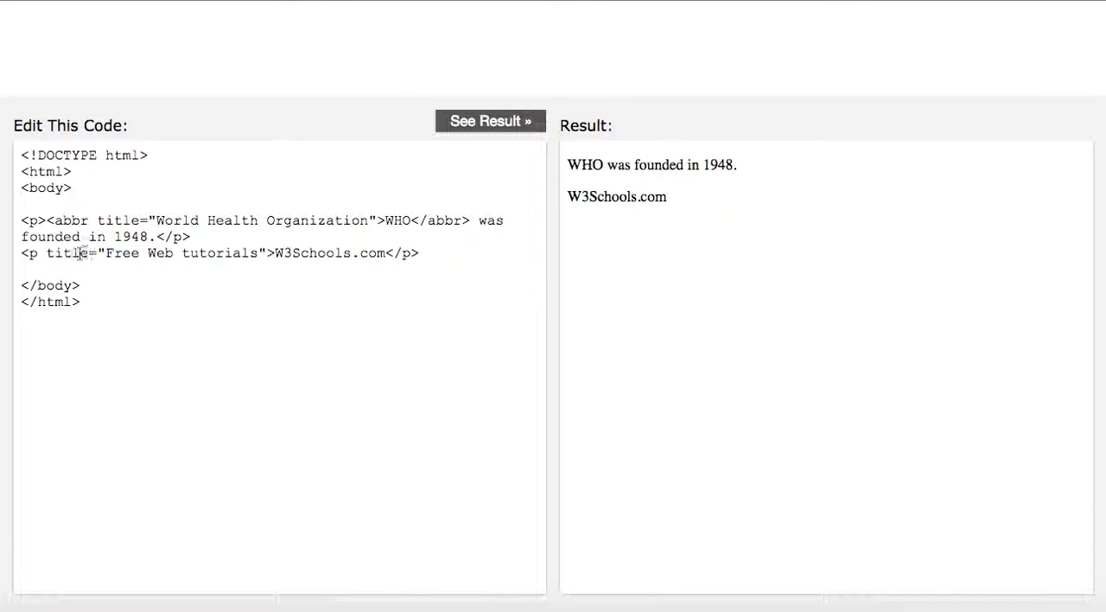
{"action": "left_click", "coordinate": [79, 253]}
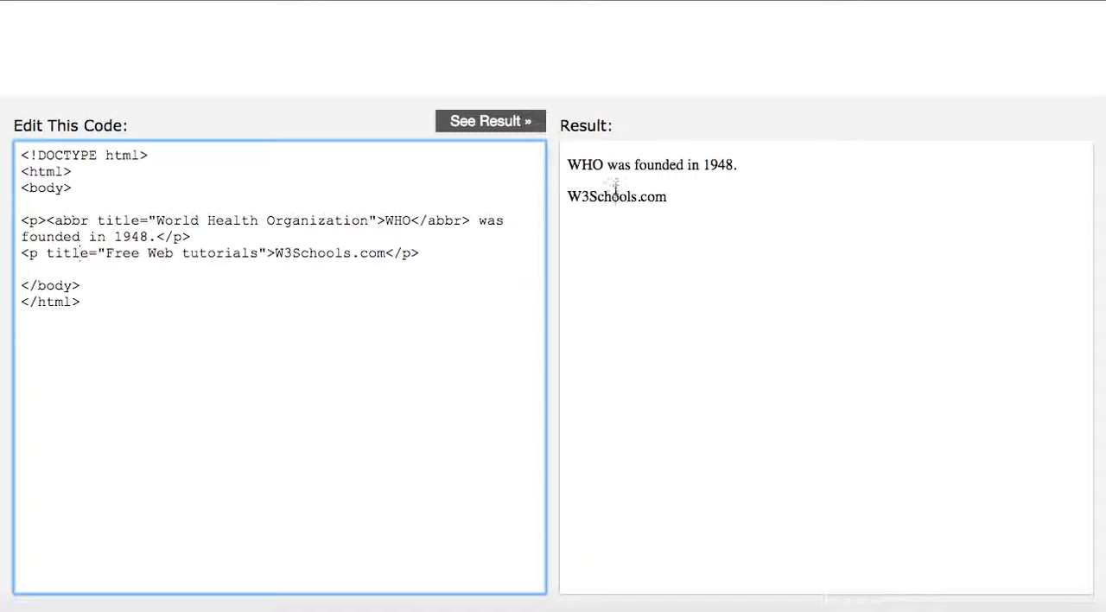
{"action": "mouse_move", "coordinate": [615, 196]}
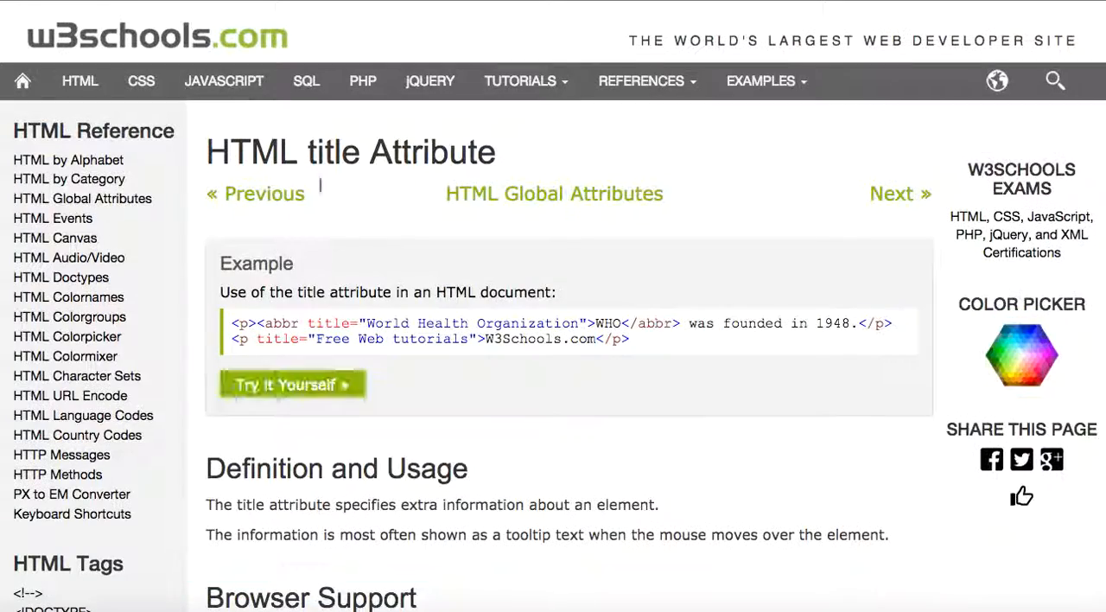
{"action": "scroll", "scroll_direction": "down", "scroll_amount": 3}
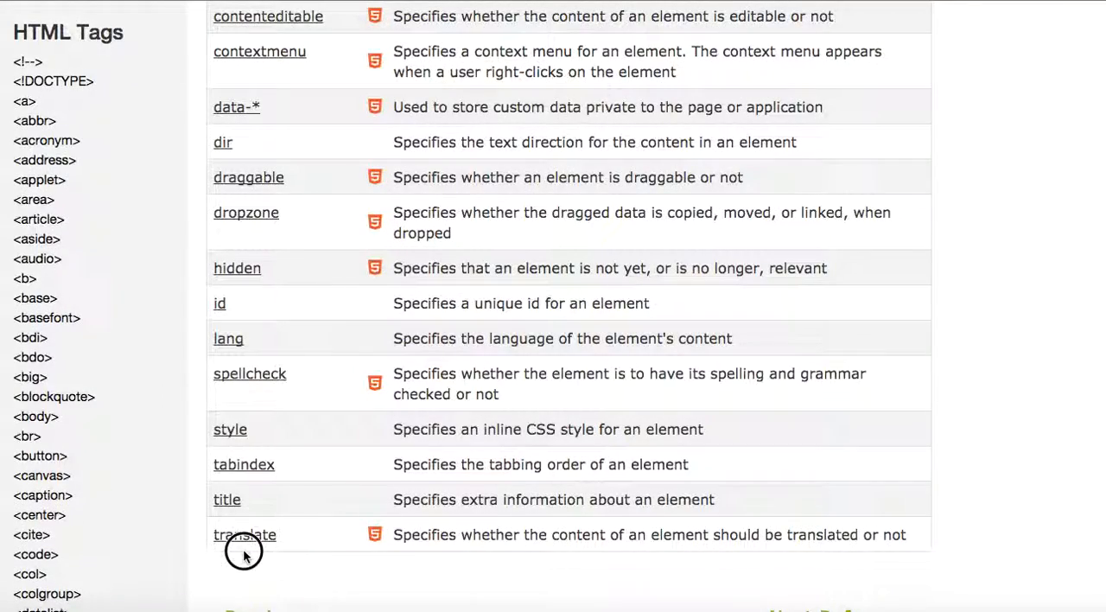
Open the translate attribute page and read down to its Browser Support table.
{"action": "left_click", "coordinate": [245, 535]}
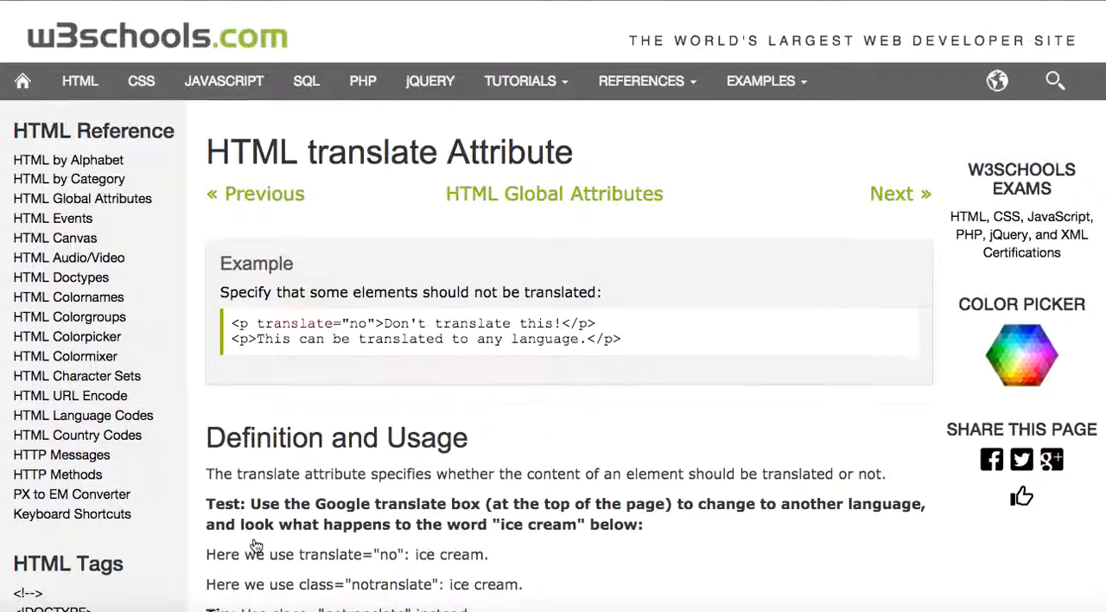
{"action": "scroll", "scroll_direction": "down", "scroll_amount": 3}
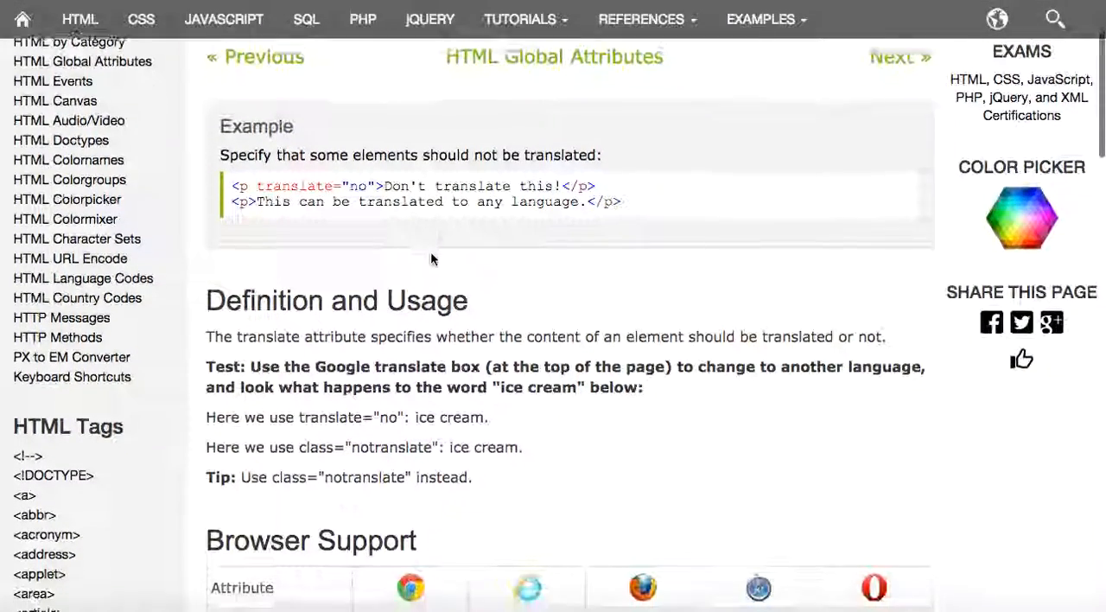
{"action": "scroll", "scroll_direction": "down", "scroll_amount": 3}
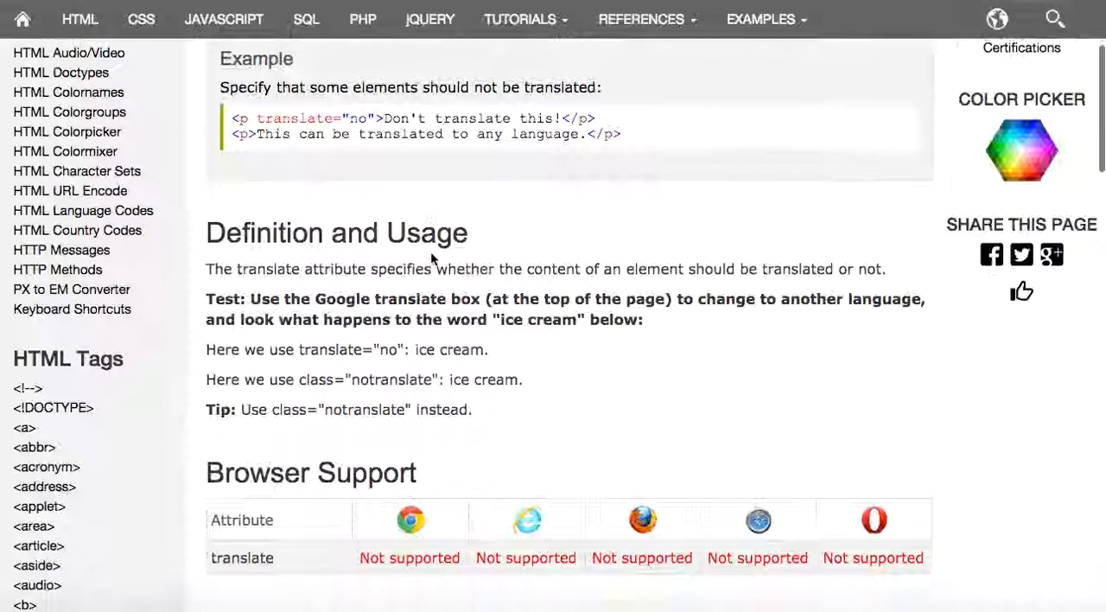
{"action": "scroll", "scroll_direction": "down", "scroll_amount": 3}
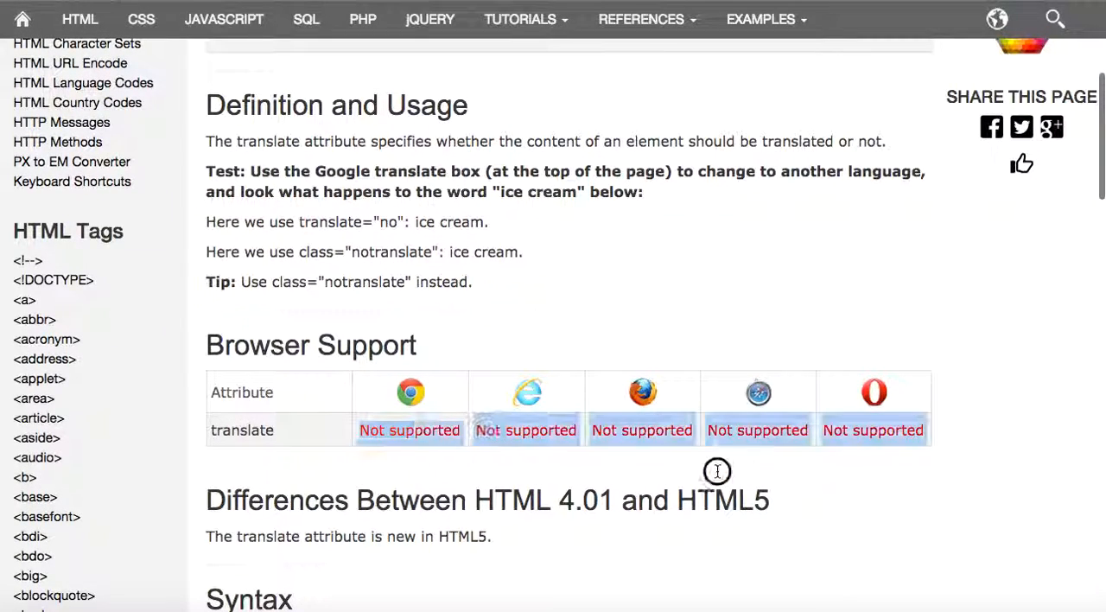